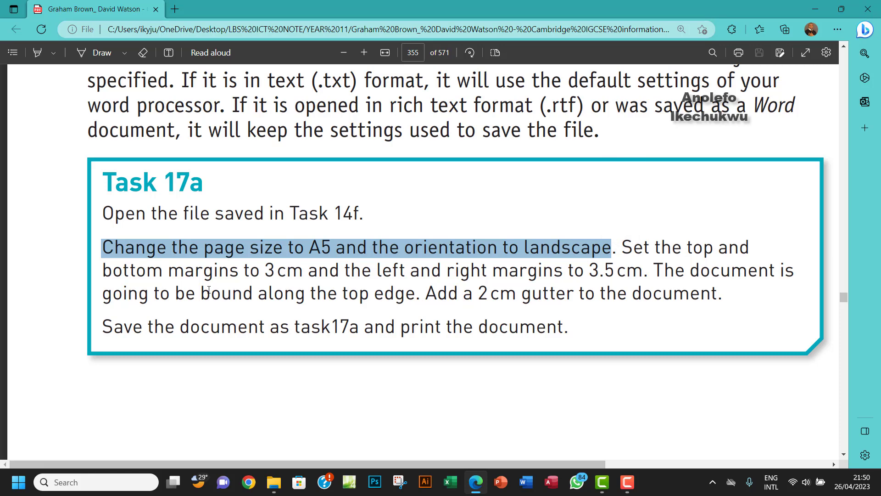
mouse_move(270, 310)
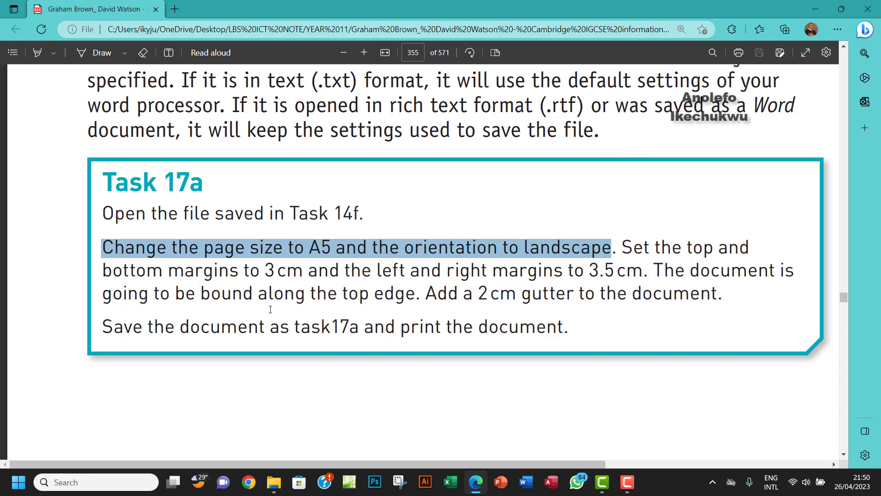
mouse_move(281, 309)
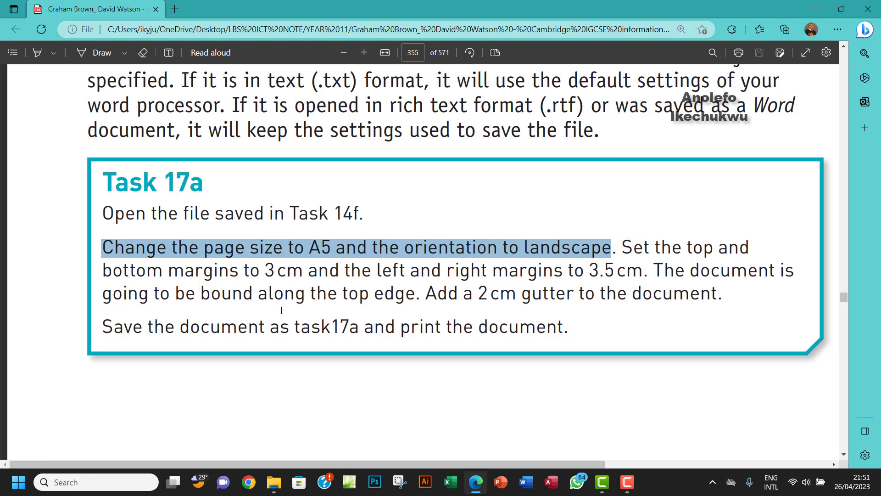
- Open task14f.docx from the Chapter 14 tasks files folder in Word
click(274, 482)
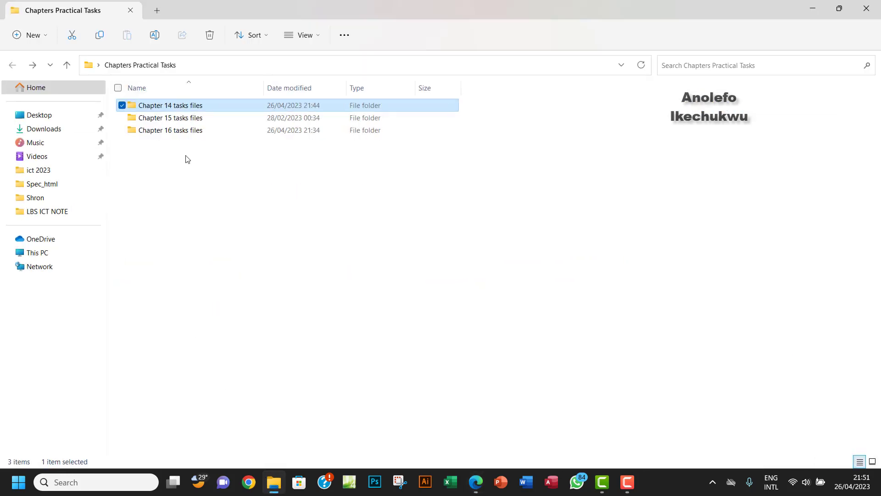
double_click(170, 105)
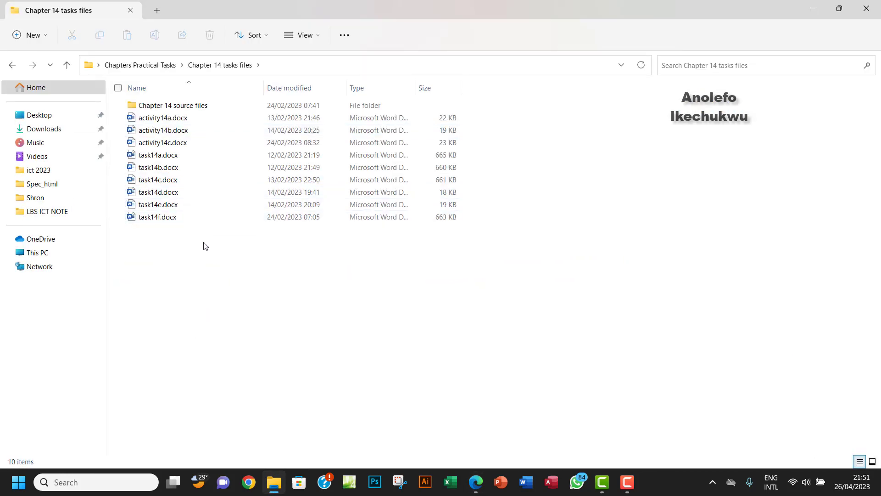
click(156, 217)
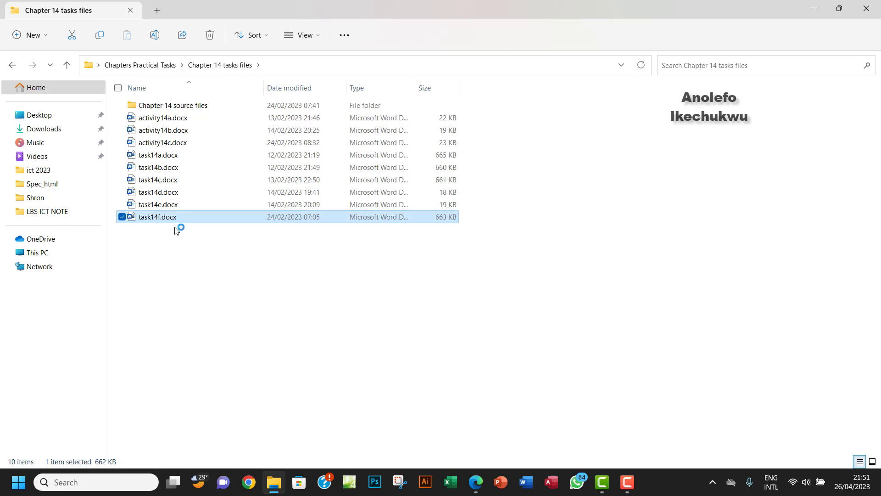
double_click(157, 216)
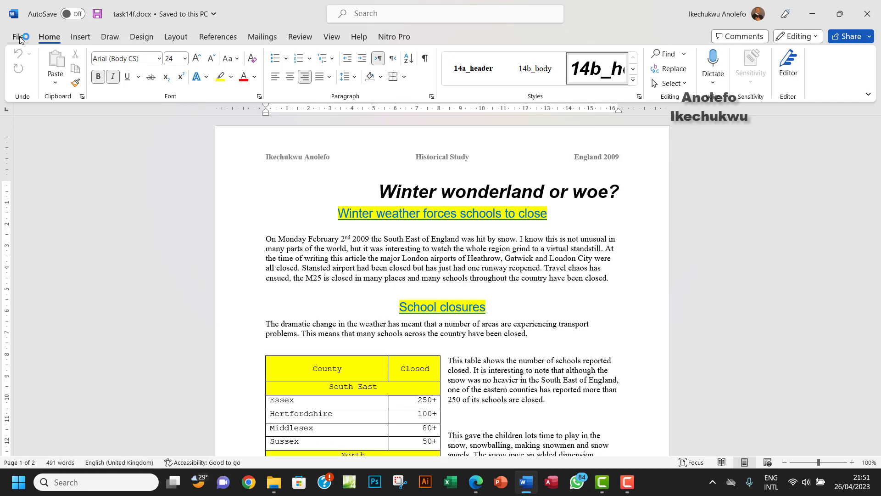
- Save a copy of the document as task 17a in the Chapter17 tasksf folder
click(20, 37)
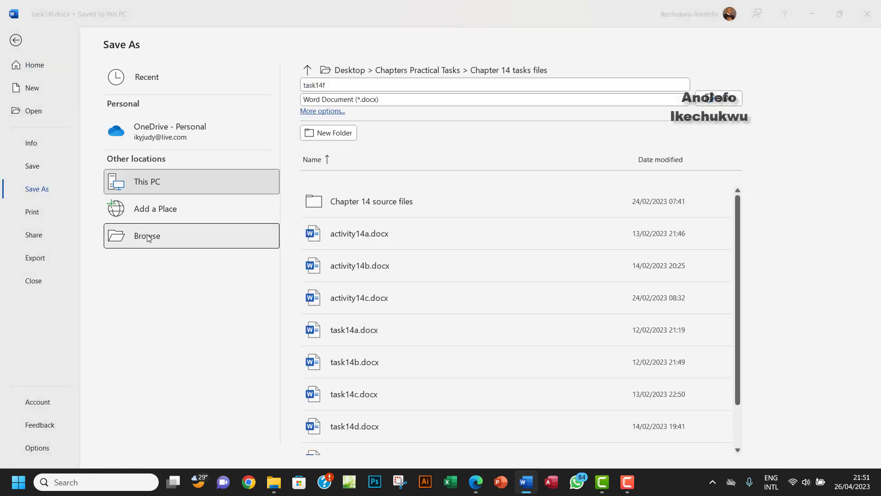
click(147, 236)
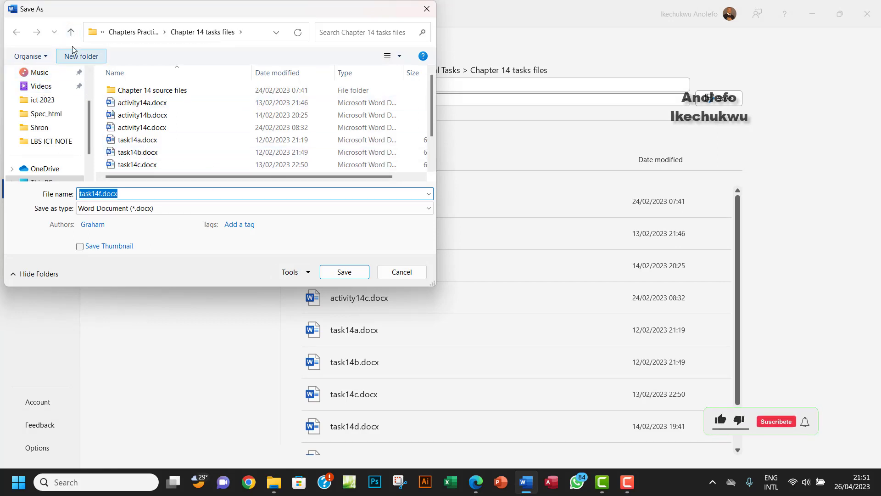
click(71, 32)
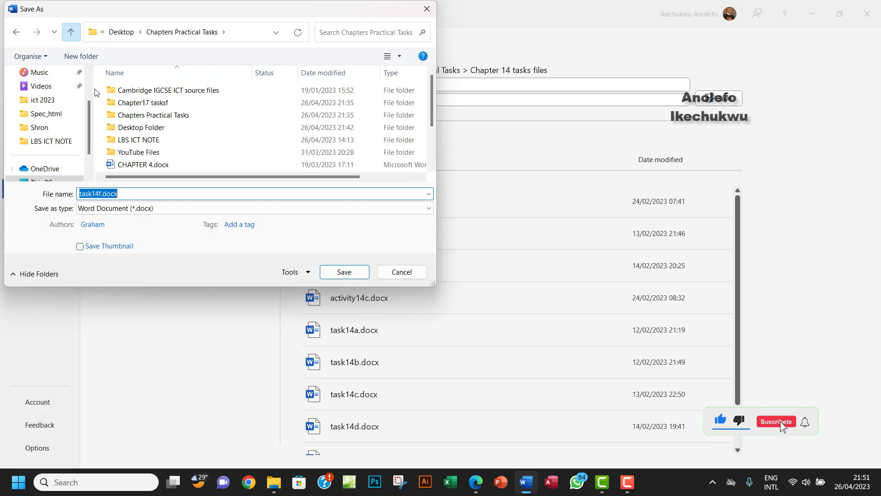
click(71, 32)
text(task17a)
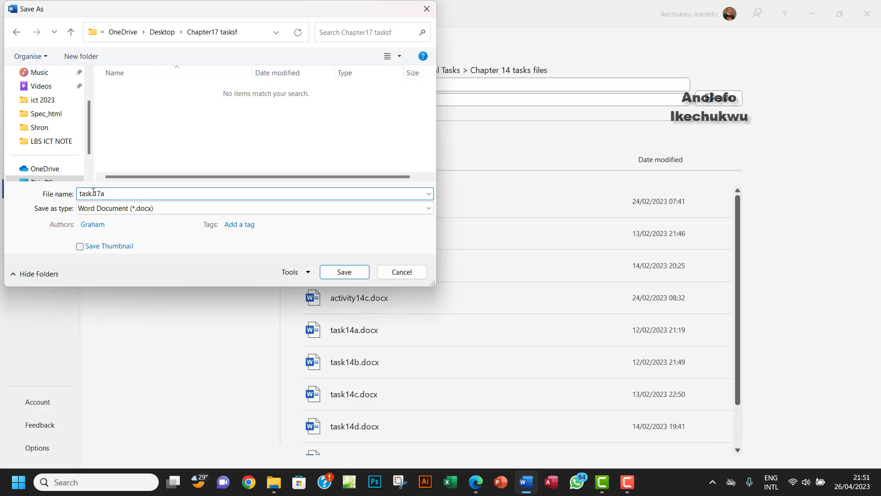
click(344, 272)
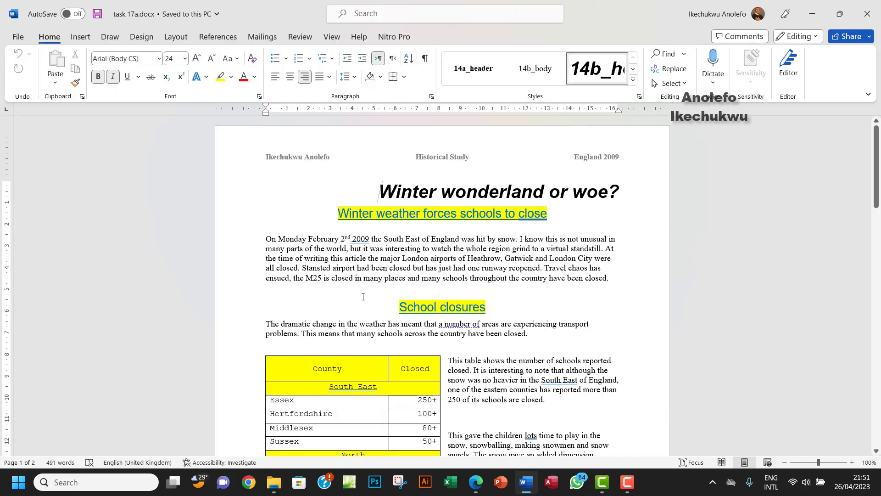
- Update the footer's file path field to the new task 17a location and close the footer
scroll(down, 3)
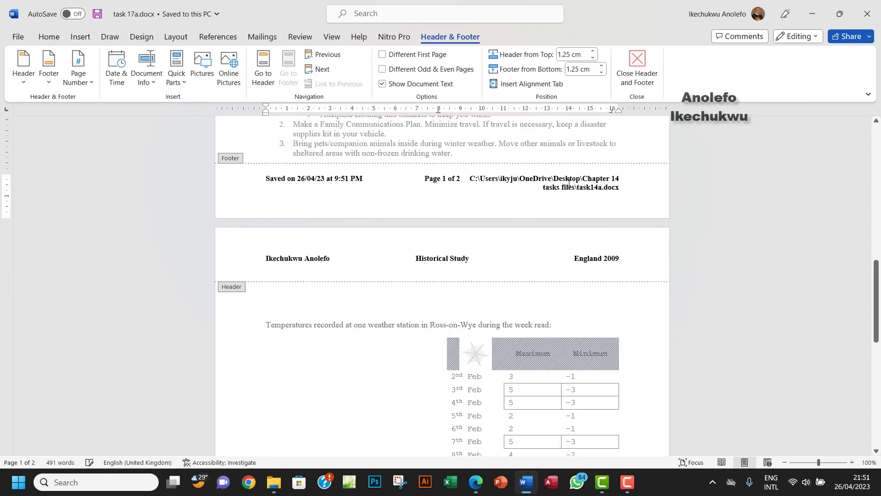
right_click(561, 182)
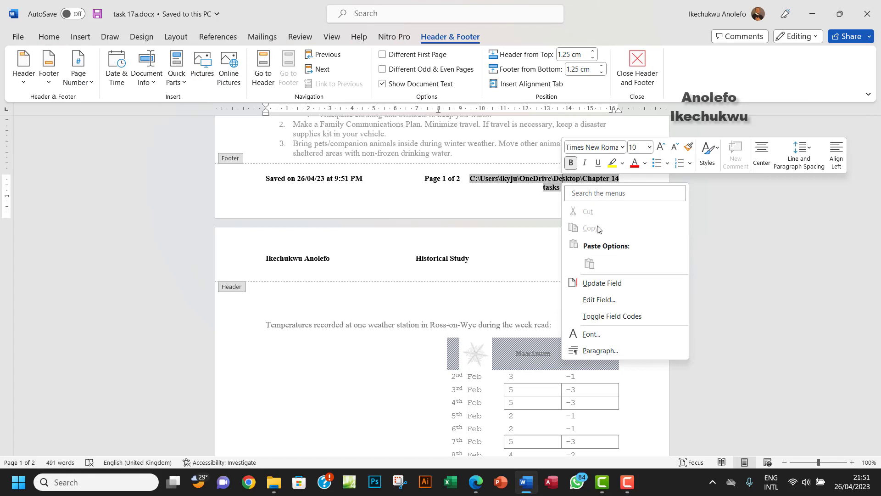
click(601, 283)
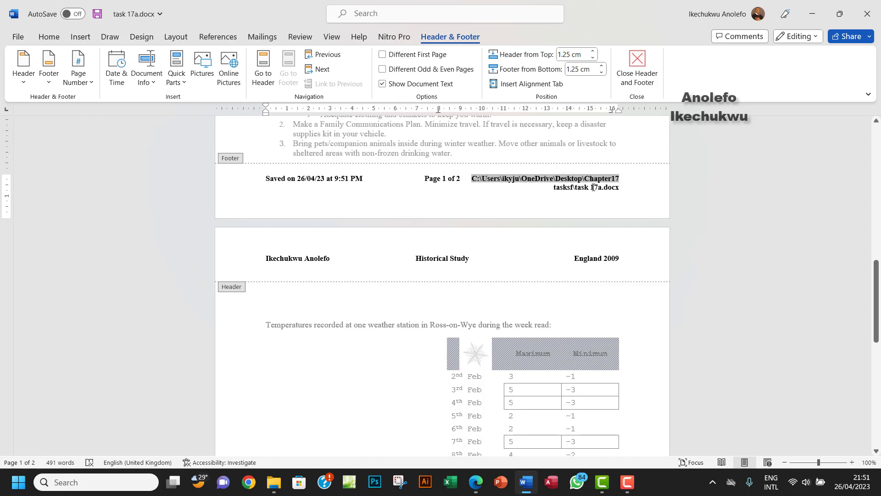
scroll(up, 3)
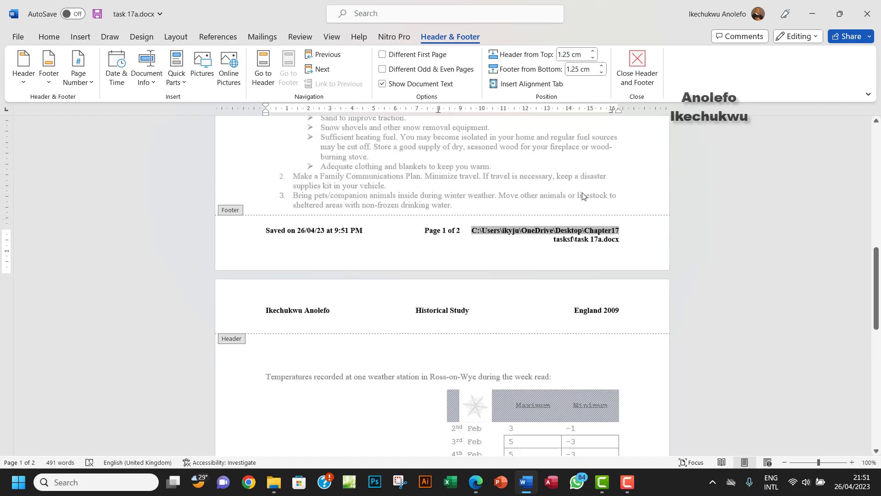
scroll(up, 3)
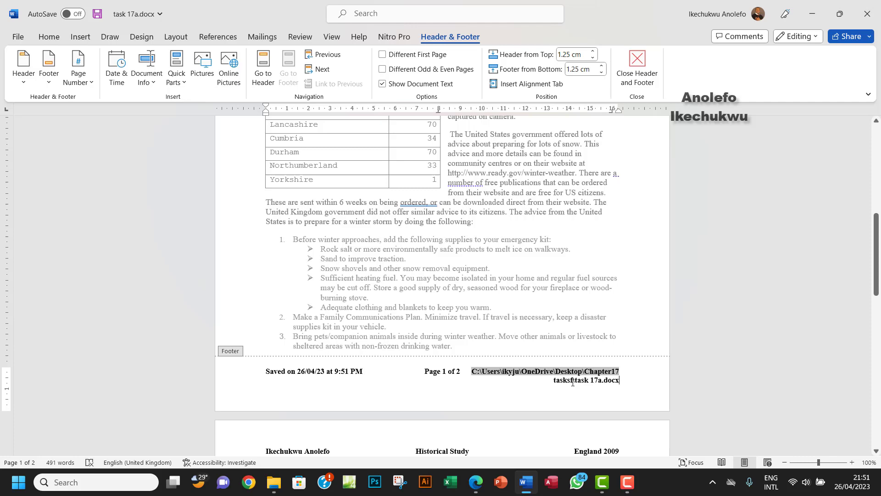
click(636, 64)
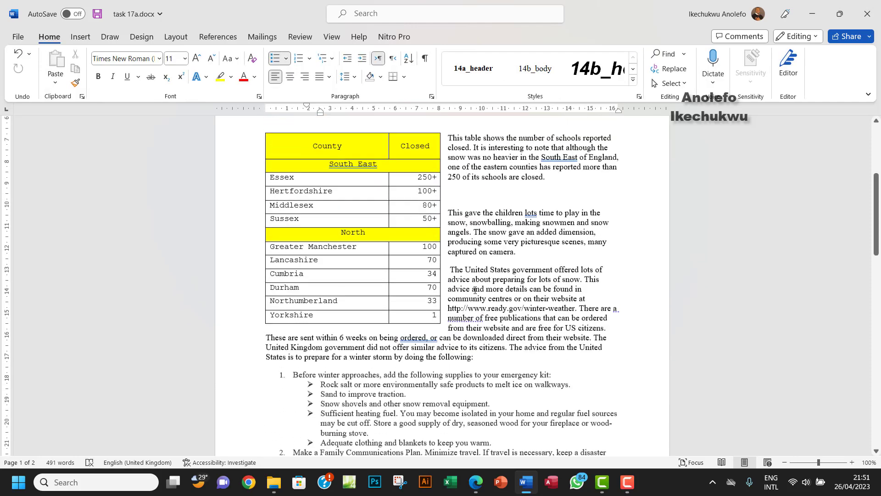
scroll(up, 3)
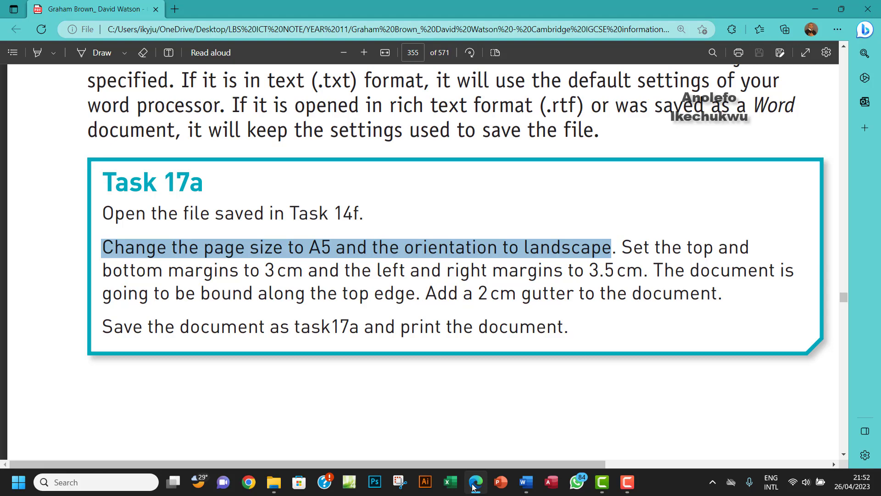
- Set the page orientation to landscape in Page Setup
click(525, 482)
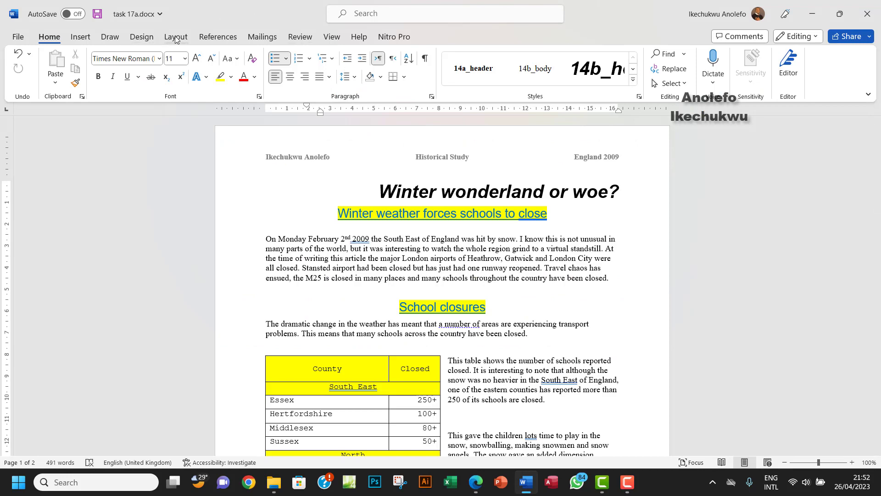
click(175, 37)
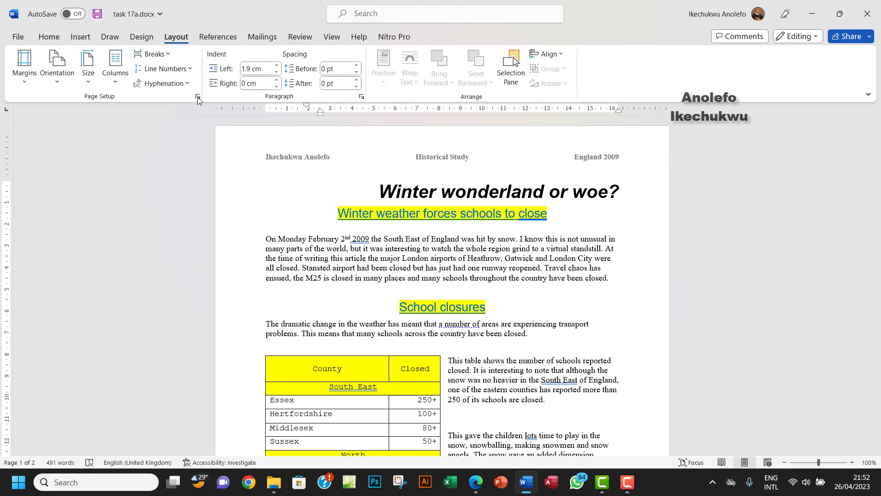
click(197, 96)
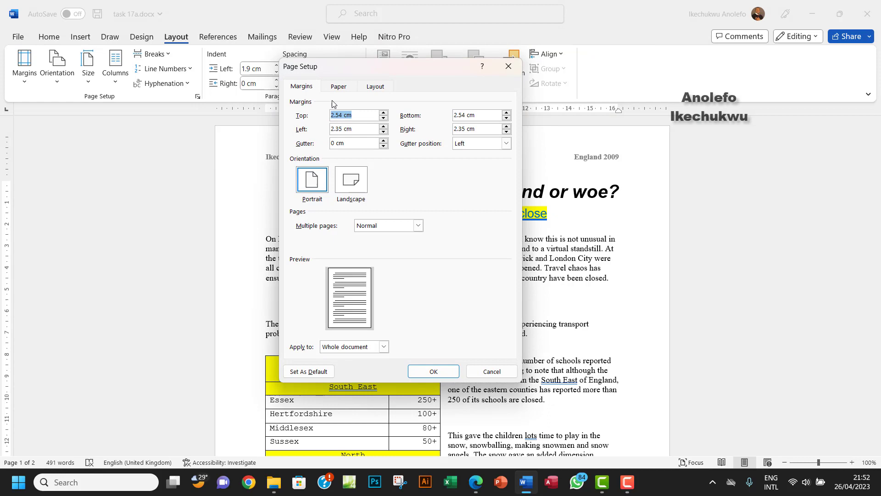
mouse_move(355, 185)
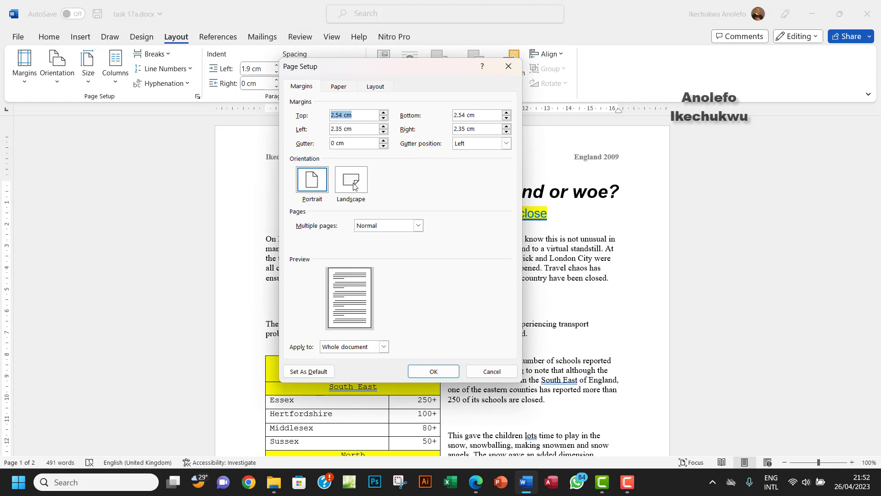
click(350, 180)
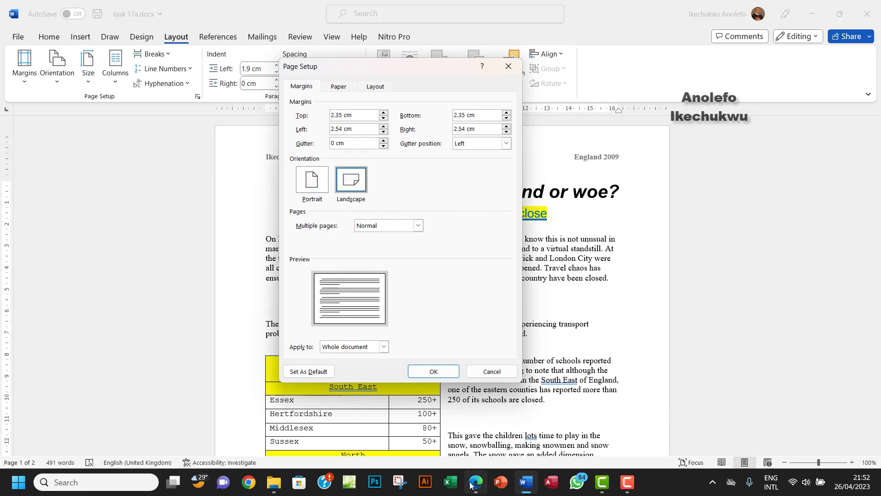
click(474, 482)
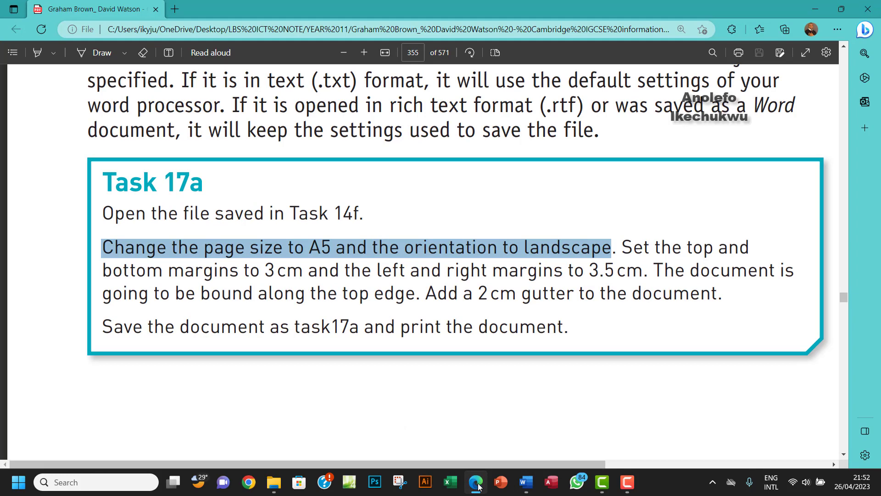
click(525, 482)
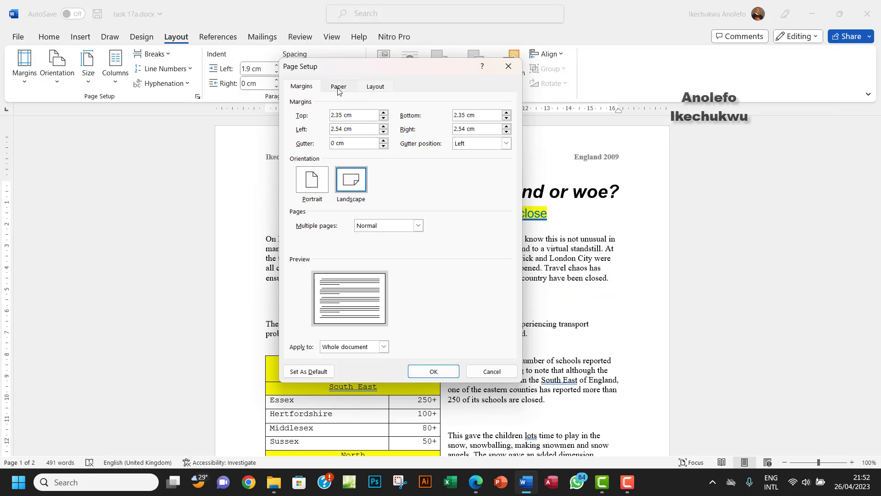
- Choose A5 as the paper size for the whole document
click(338, 86)
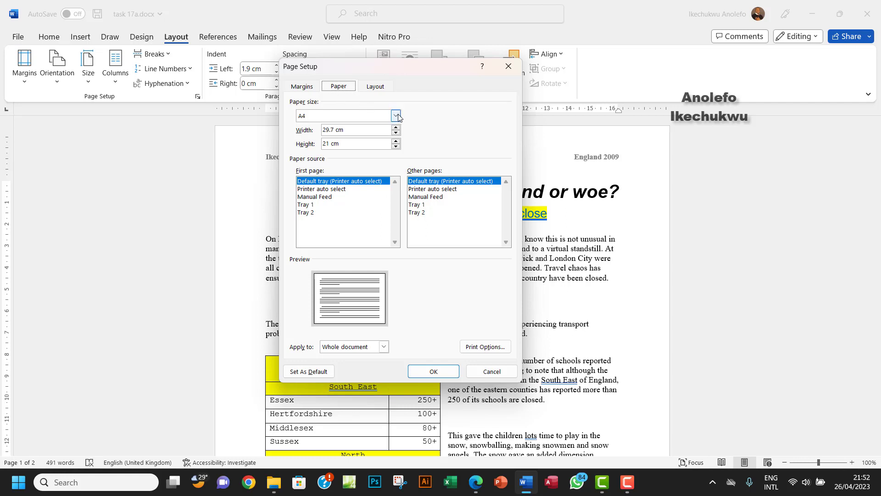
click(396, 116)
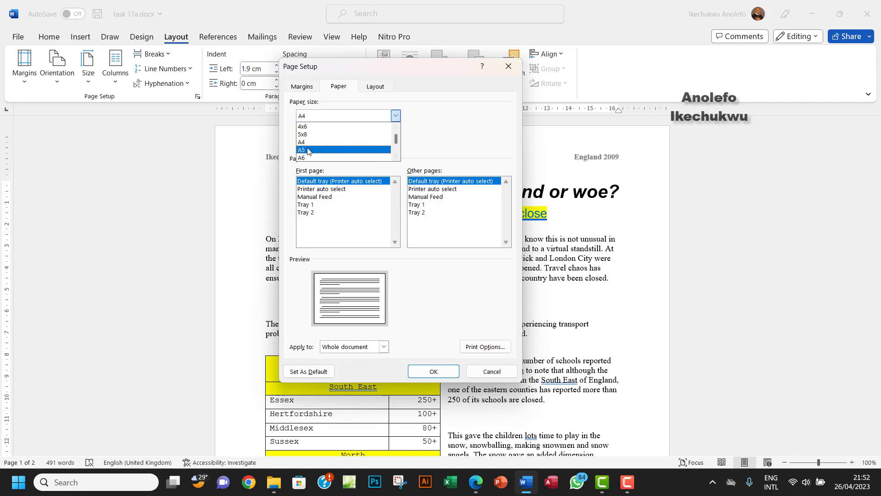
click(302, 150)
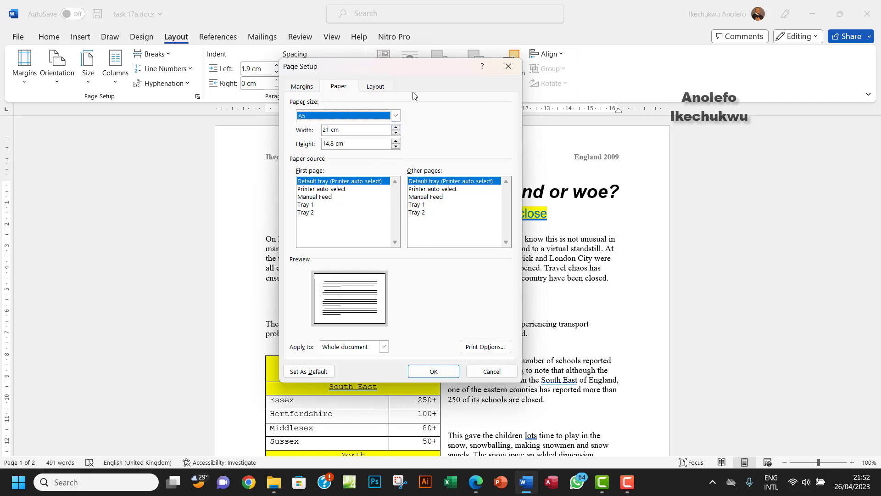
mouse_move(543, 336)
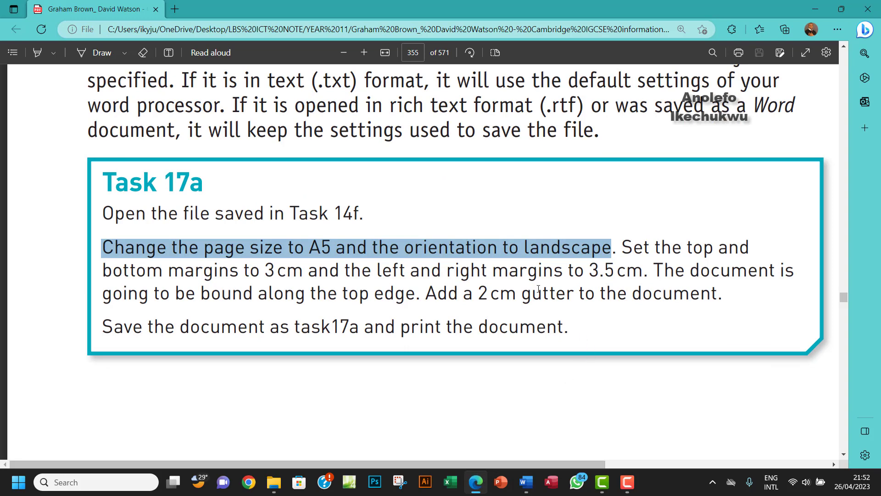
mouse_move(667, 256)
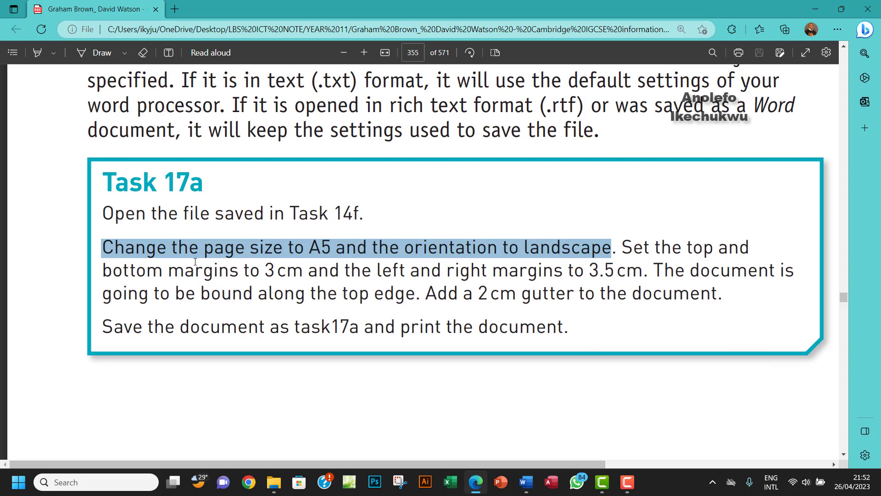
mouse_move(463, 356)
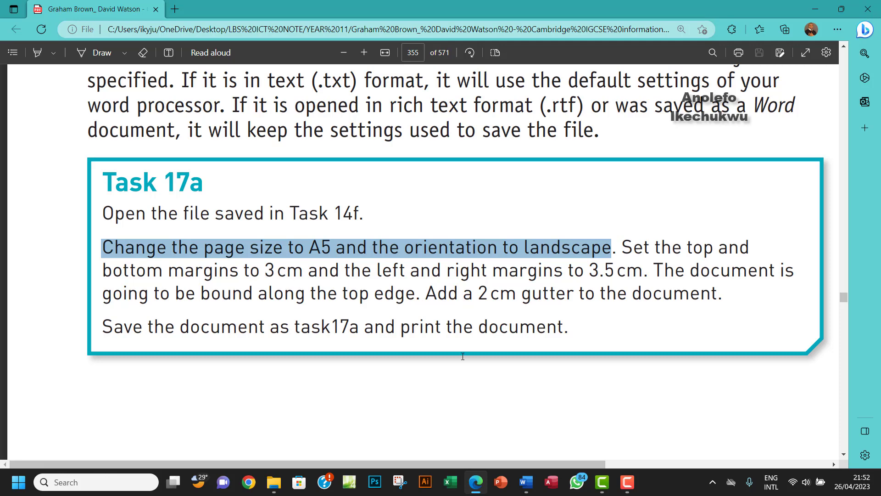
click(524, 482)
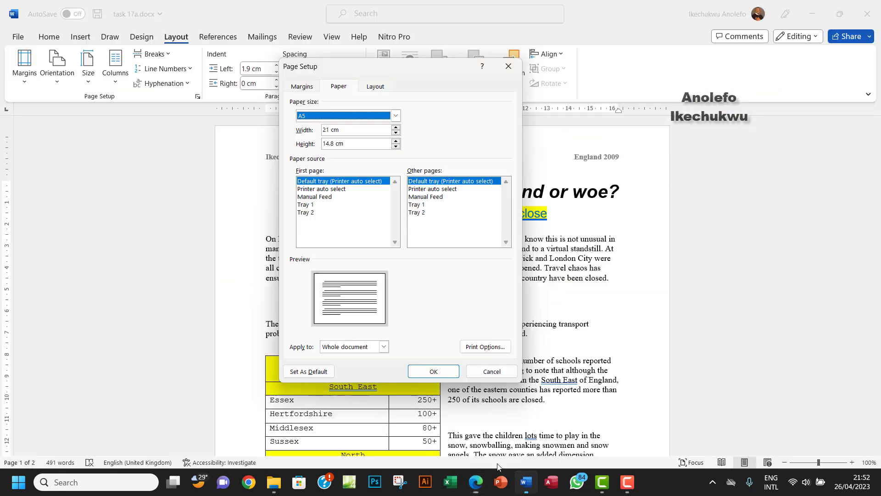
- Set top and bottom margins to 3 cm, left to 3.5 cm, and start raising the right margin
click(301, 86)
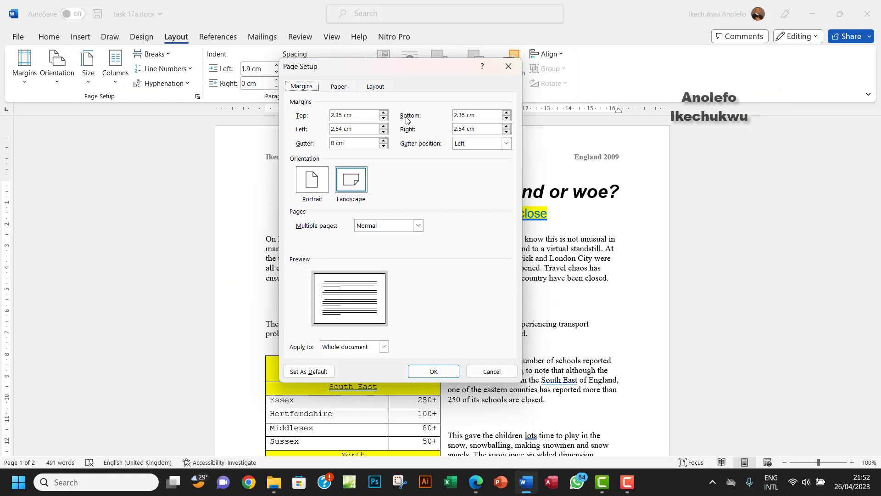
click(384, 112)
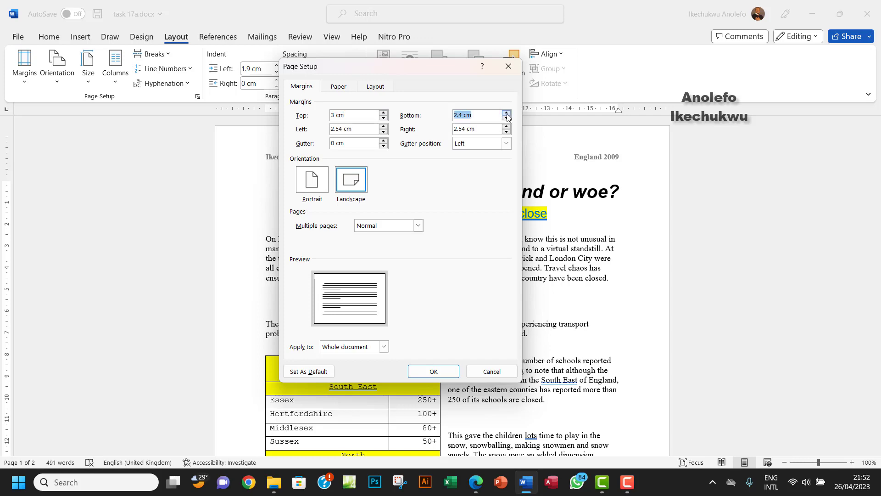
click(505, 112)
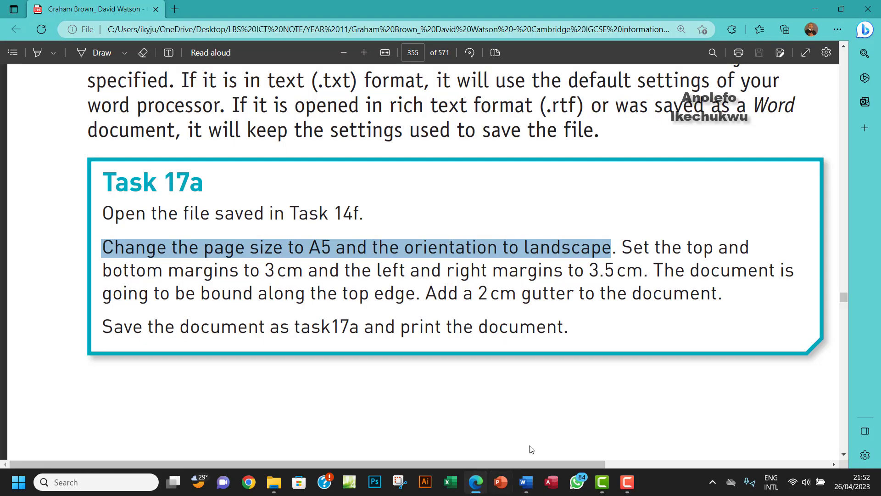
mouse_move(419, 270)
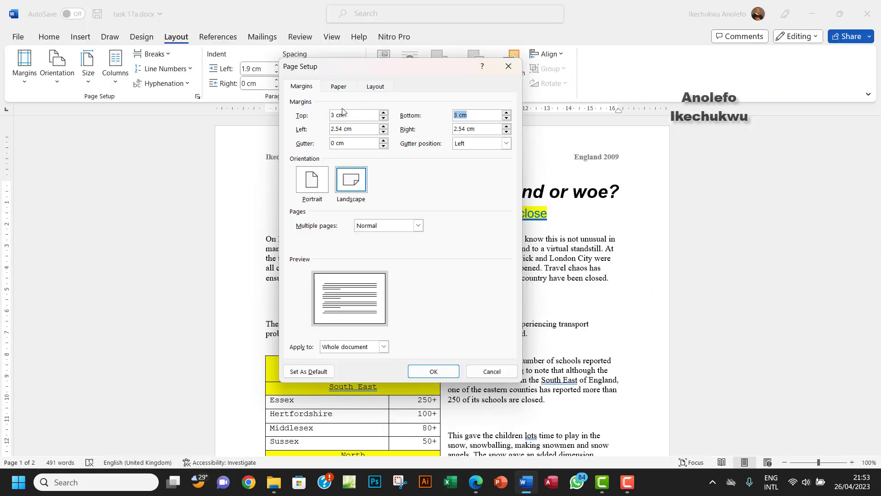
click(384, 126)
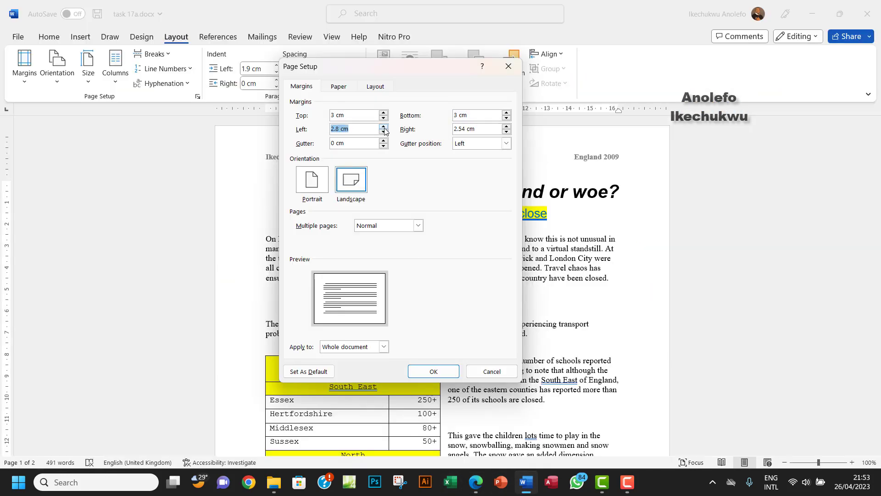
click(383, 126)
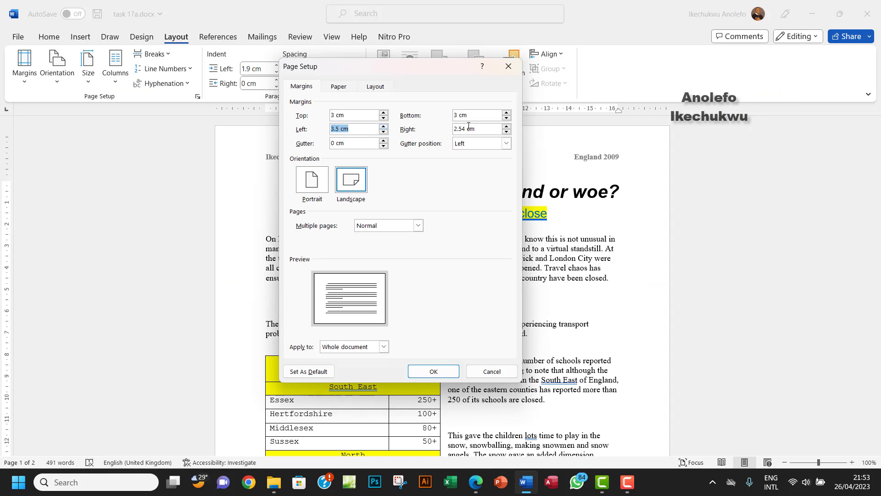
click(505, 125)
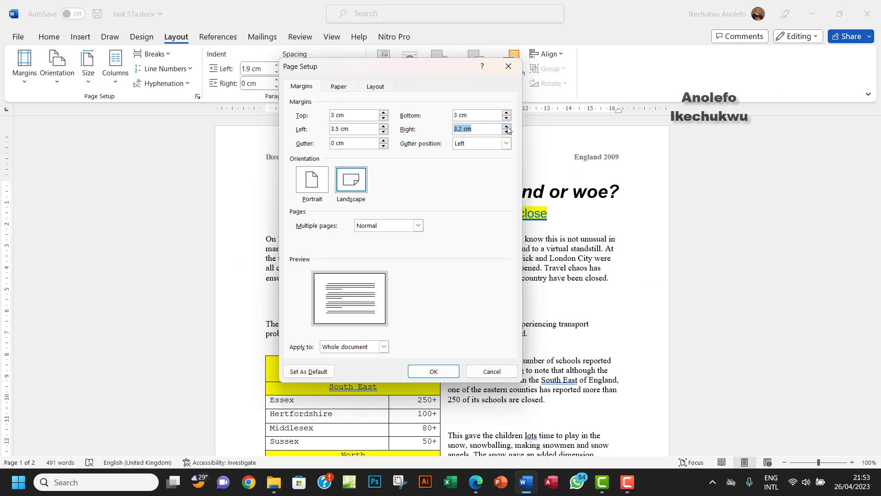
click(506, 127)
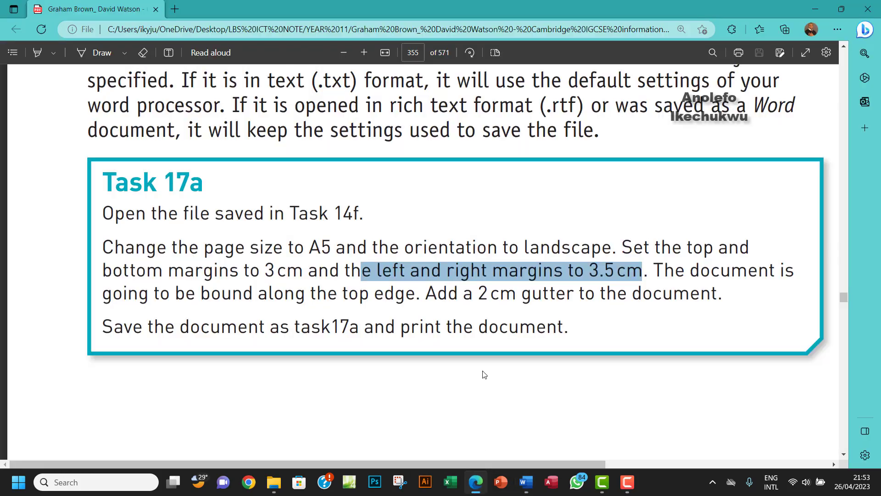
mouse_move(740, 274)
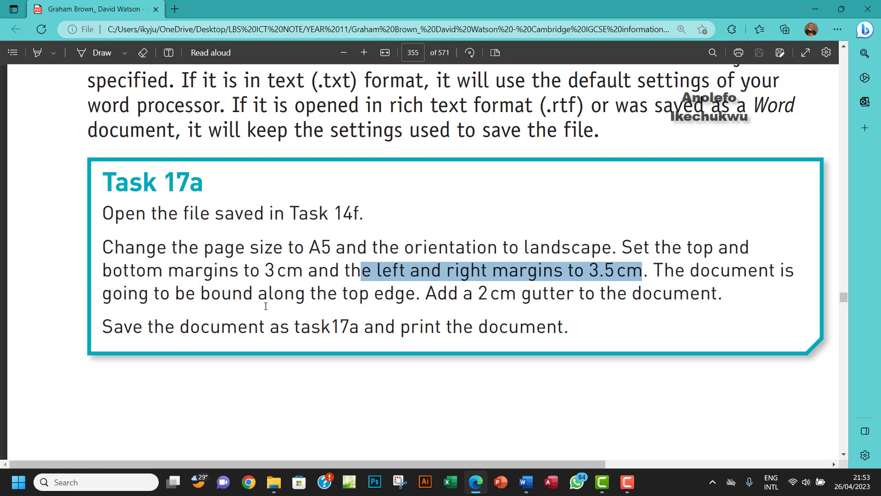
mouse_move(403, 302)
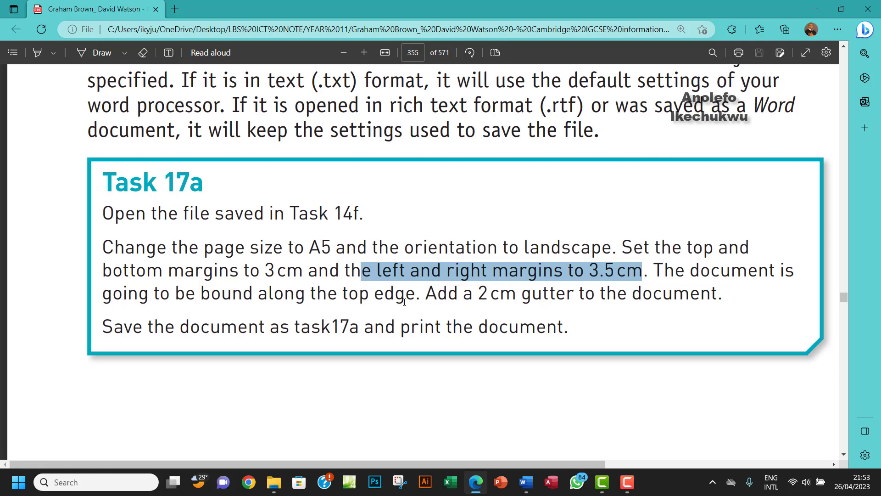
mouse_move(536, 297)
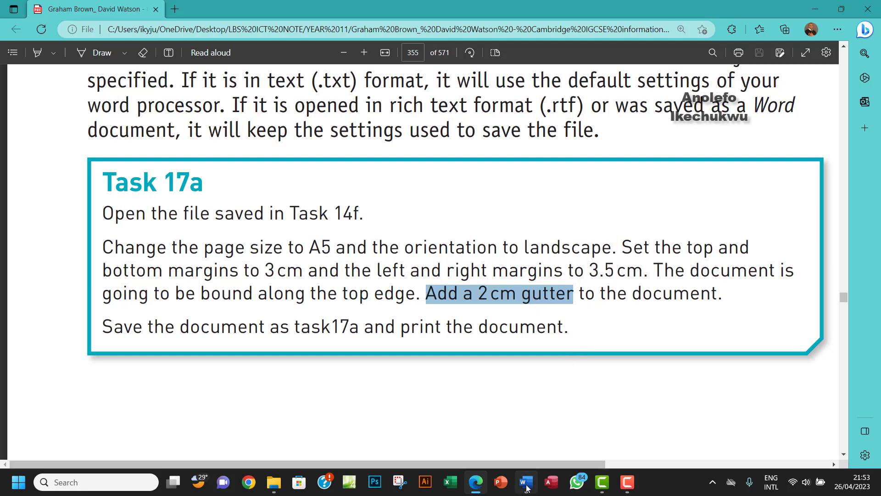
- Bring the right margin to 3.5 cm and check the 2 cm gutter instruction
click(525, 481)
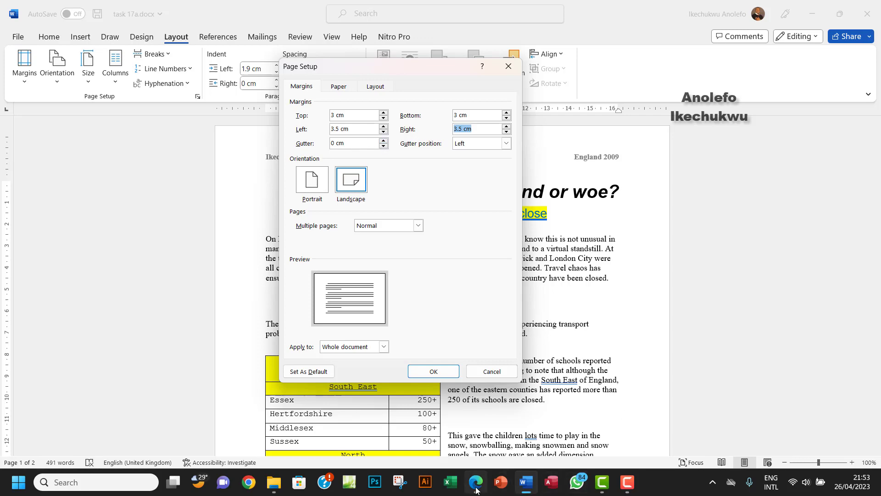
click(474, 482)
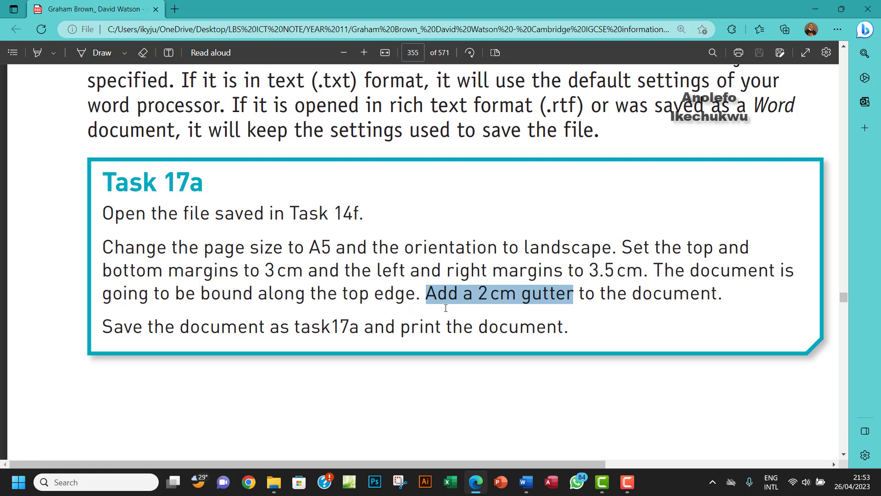
mouse_move(566, 324)
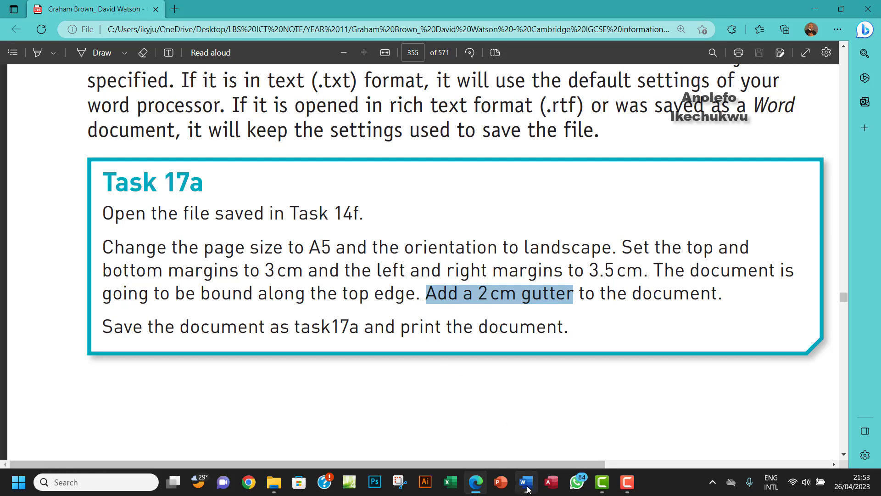
- Set a 2 cm gutter positioned at the top and apply the page setup
click(524, 481)
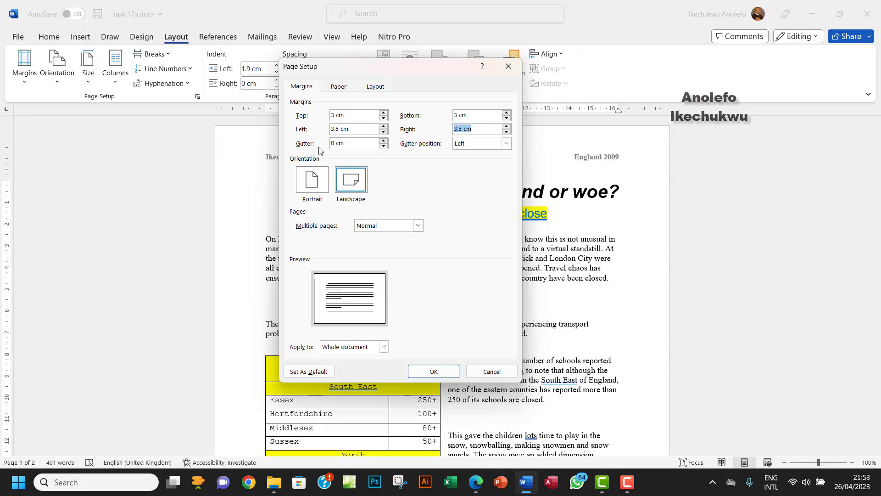
click(385, 140)
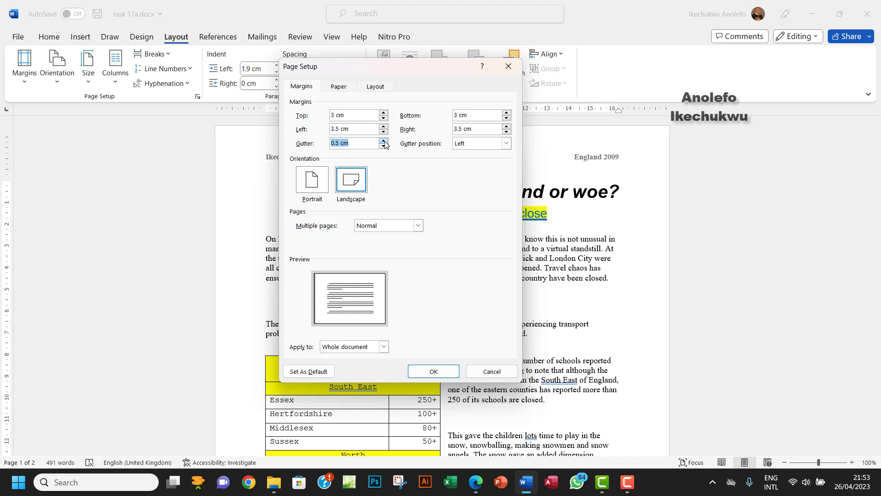
click(383, 140)
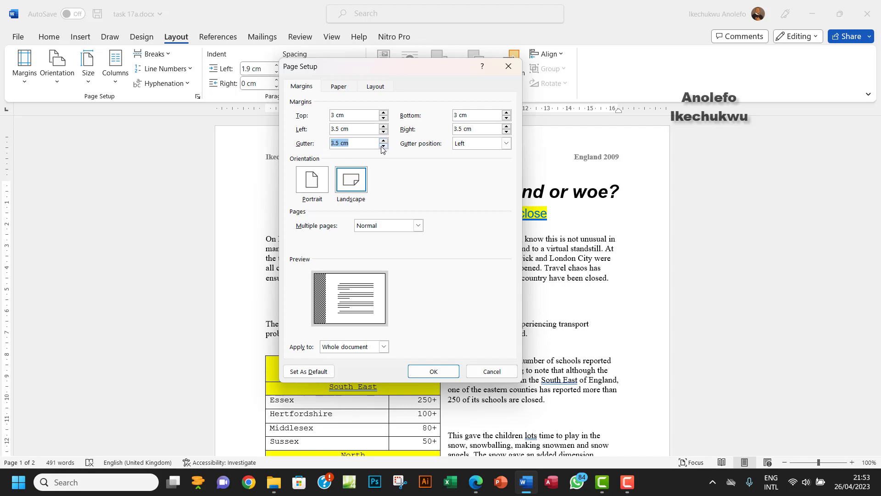
click(383, 145)
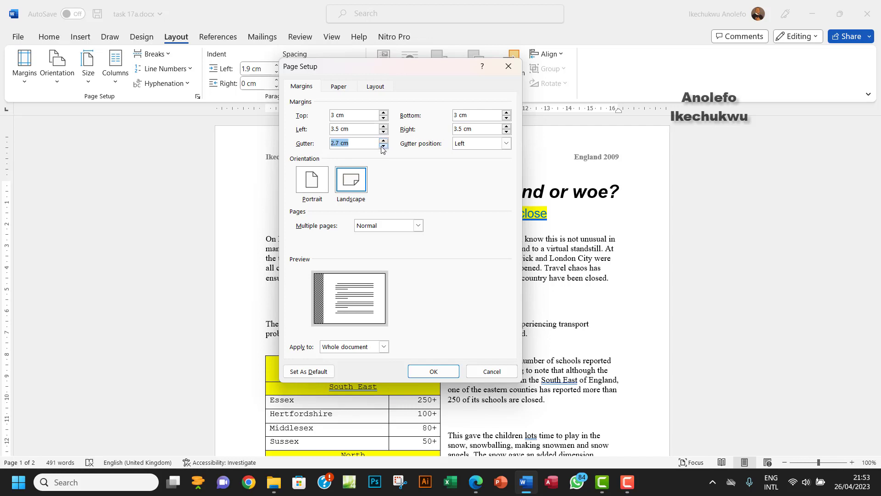
click(383, 146)
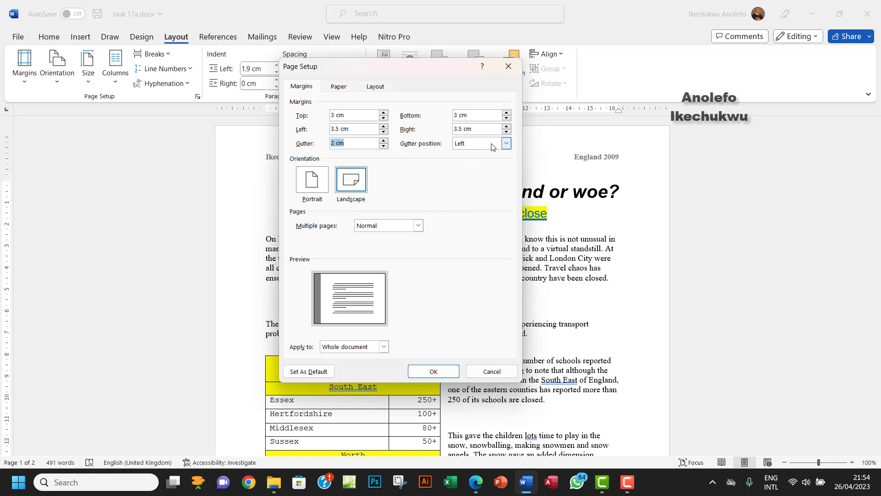
click(505, 143)
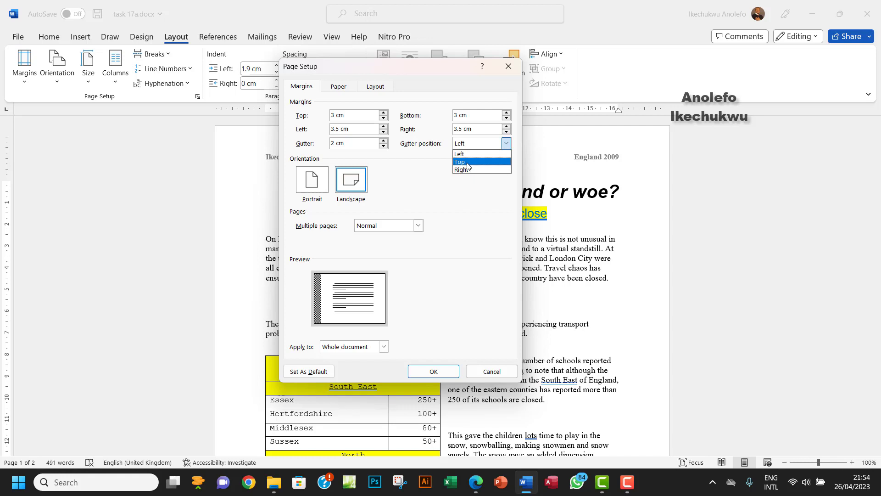
click(459, 161)
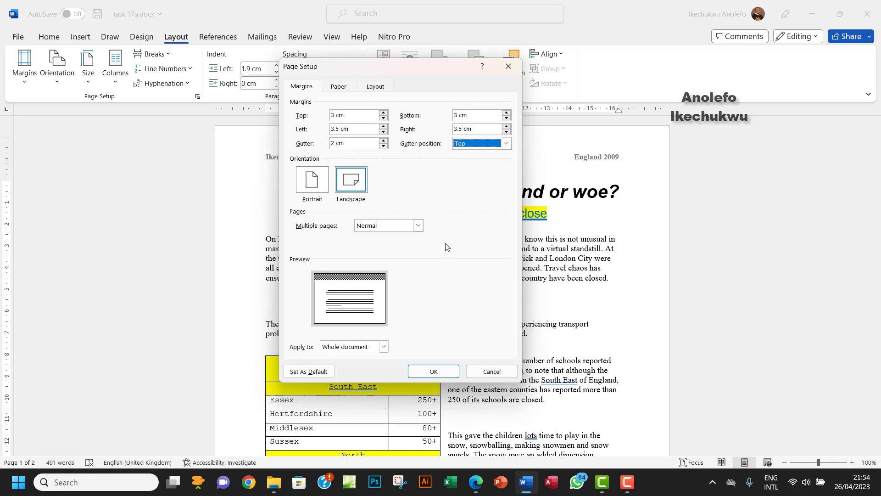
mouse_move(331, 284)
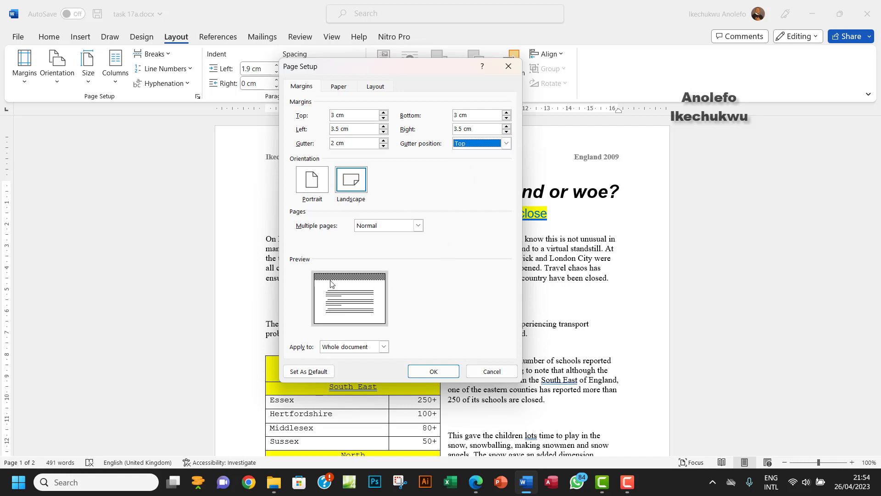
mouse_move(352, 283)
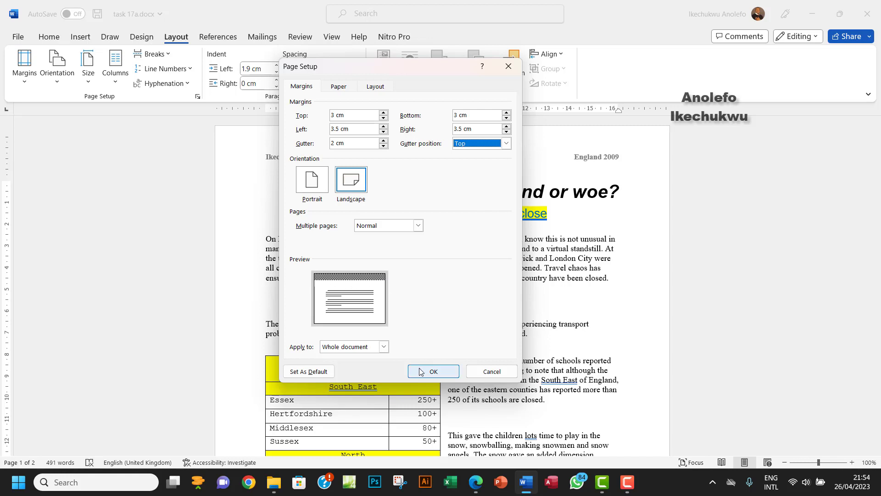
click(432, 371)
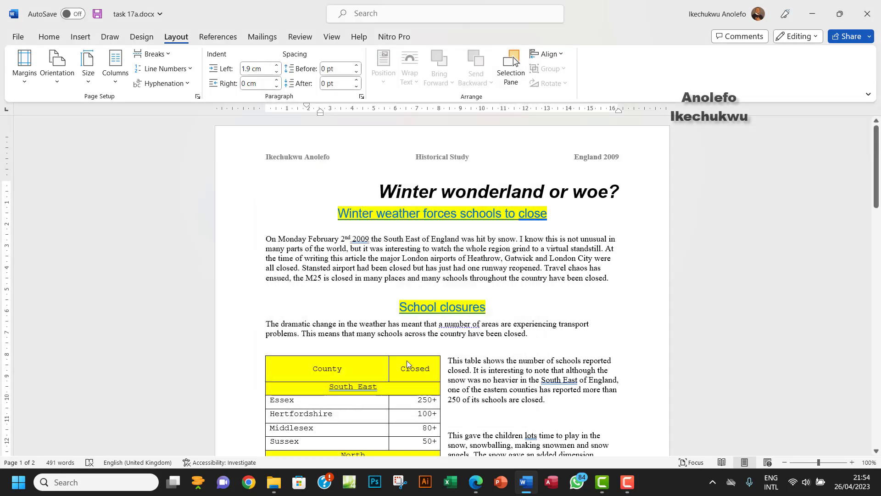
- Scroll through the document to review the reflowed page layout
scroll(down, 3)
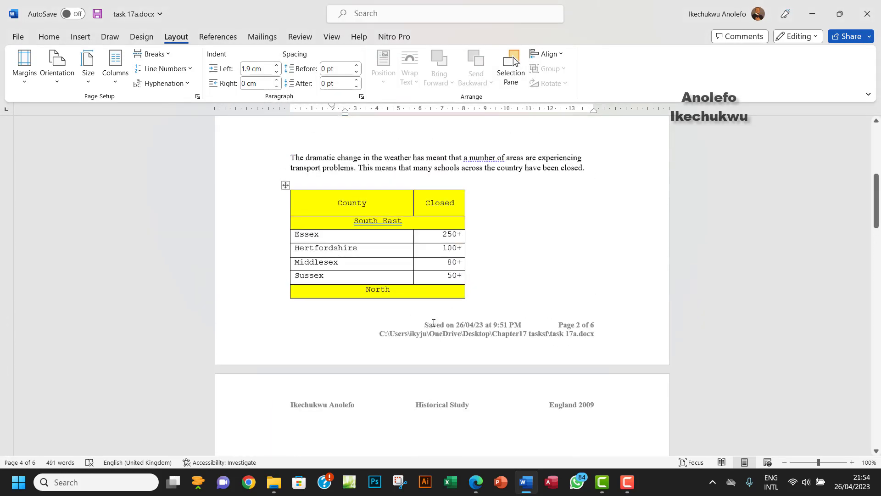
scroll(up, 3)
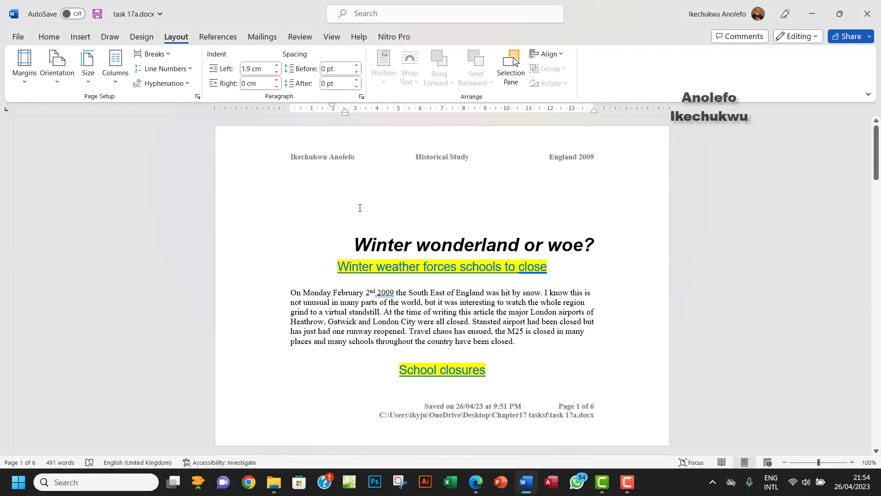
mouse_move(380, 164)
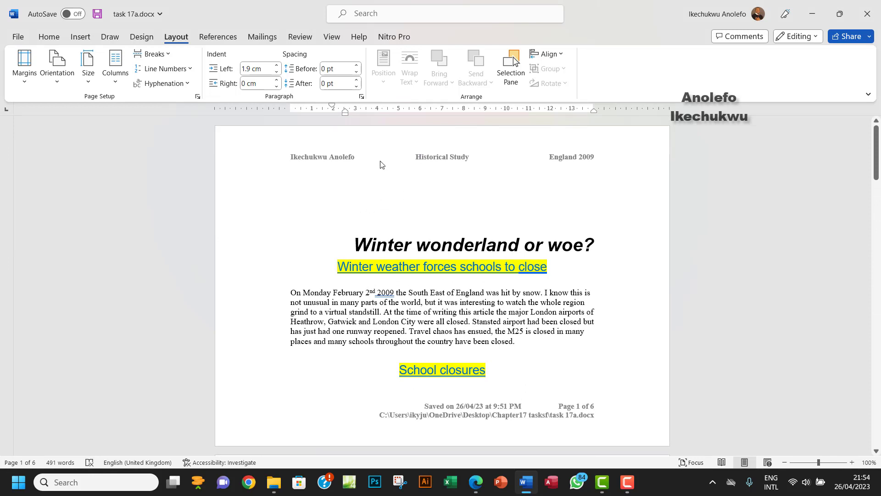
mouse_move(397, 164)
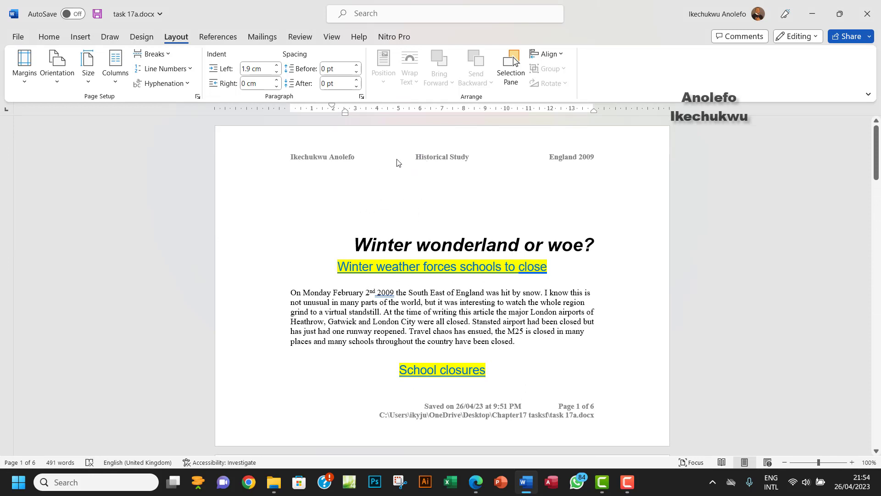
mouse_move(404, 227)
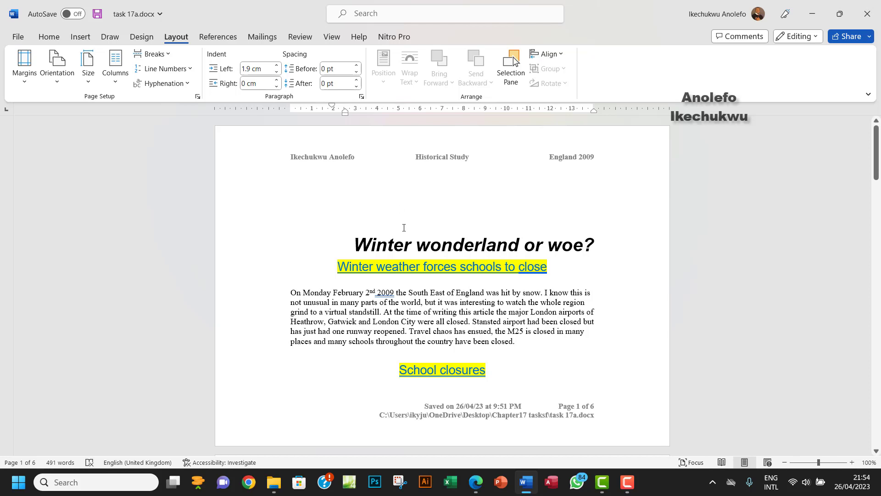
mouse_move(398, 224)
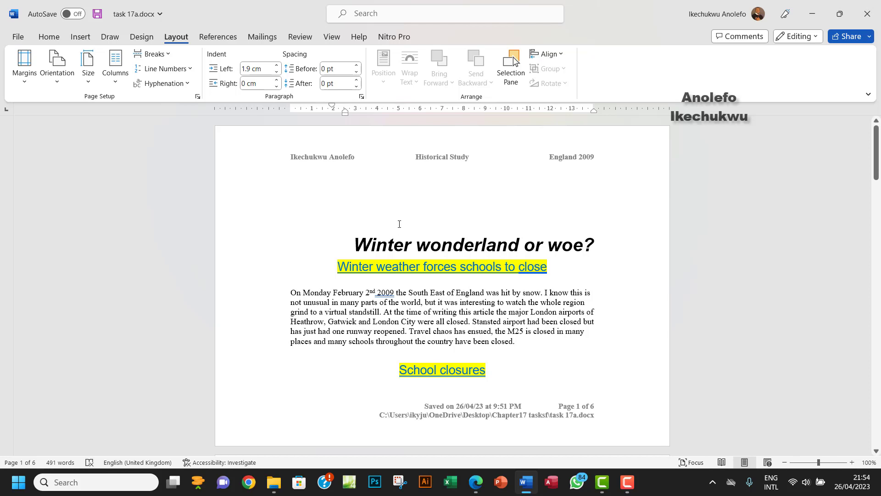
mouse_move(308, 155)
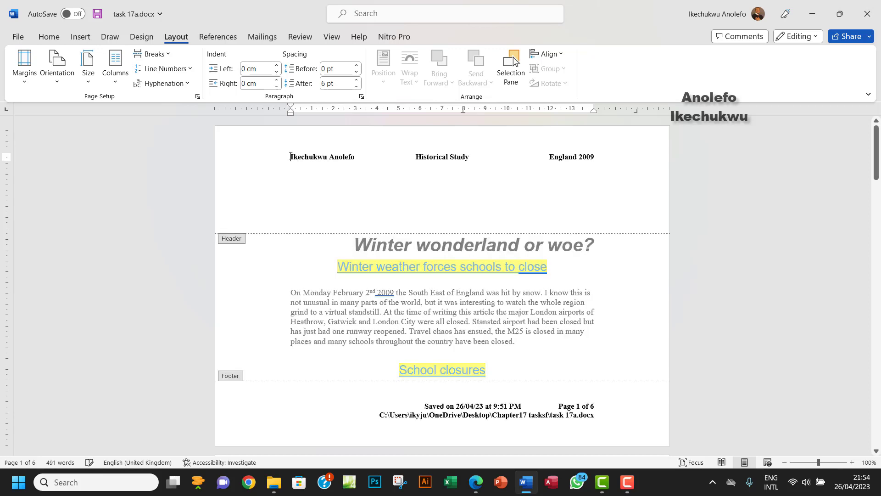
- Open the page 1 header to check its position, then close it
double_click(322, 157)
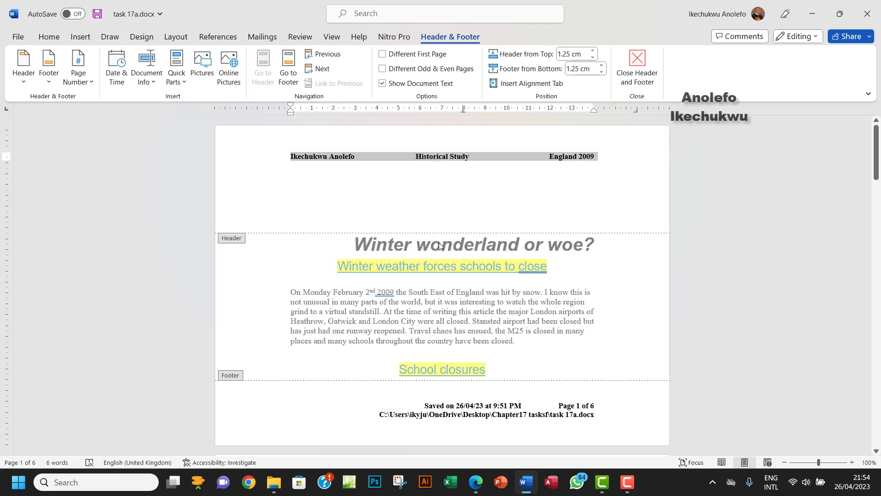
click(636, 67)
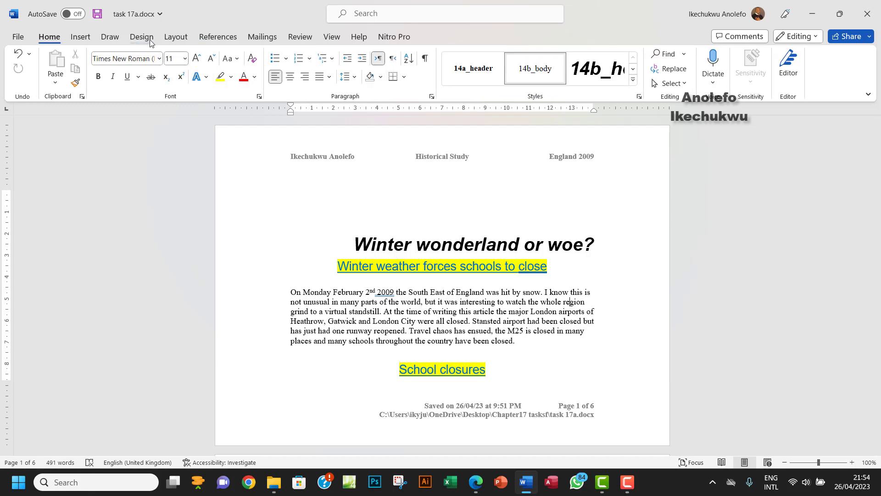
click(175, 37)
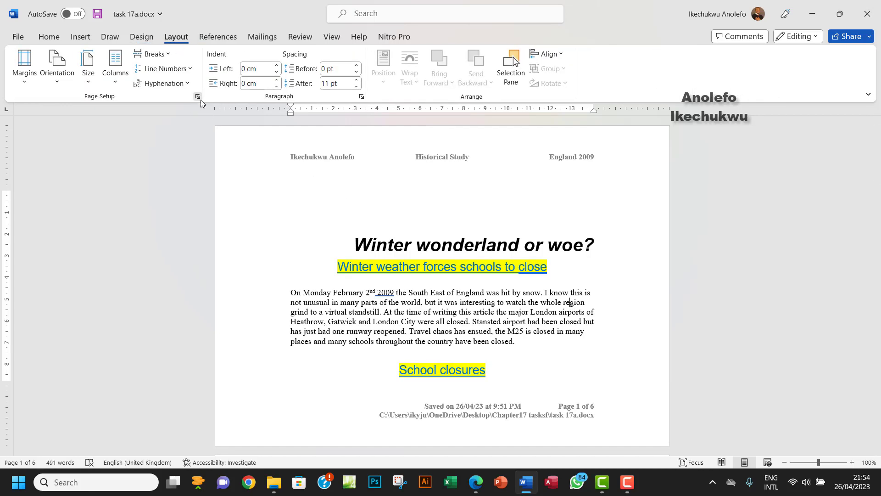
- In Page Setup's Layout settings, increase the header's distance from the page edge
click(198, 97)
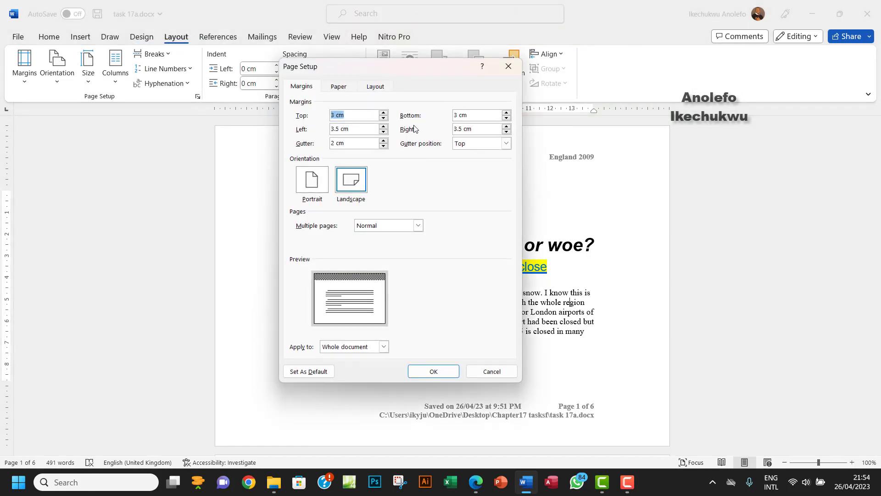
click(375, 87)
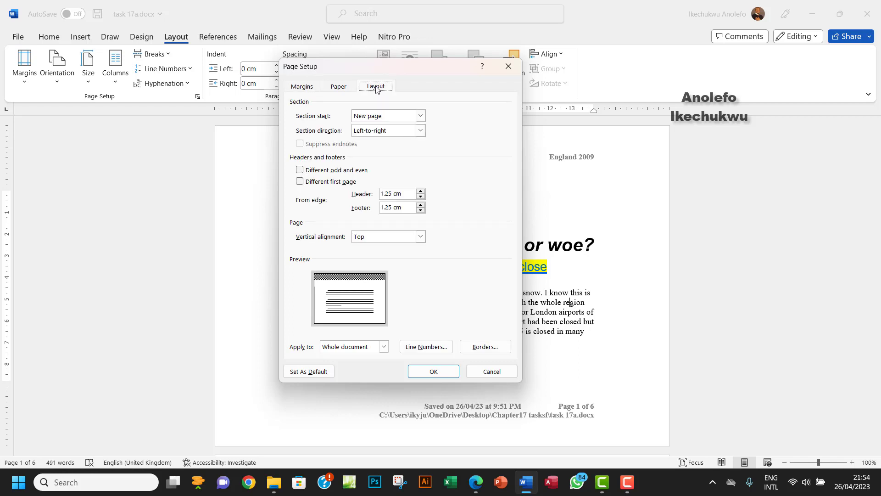
mouse_move(452, 132)
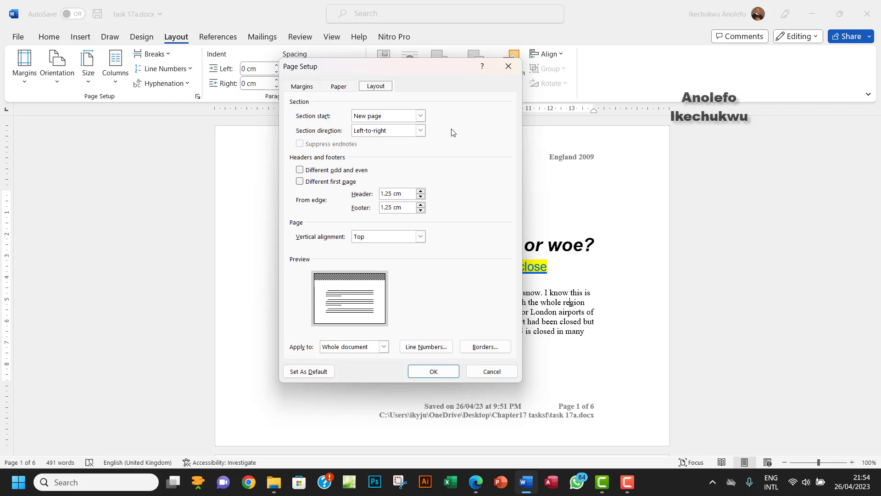
mouse_move(367, 194)
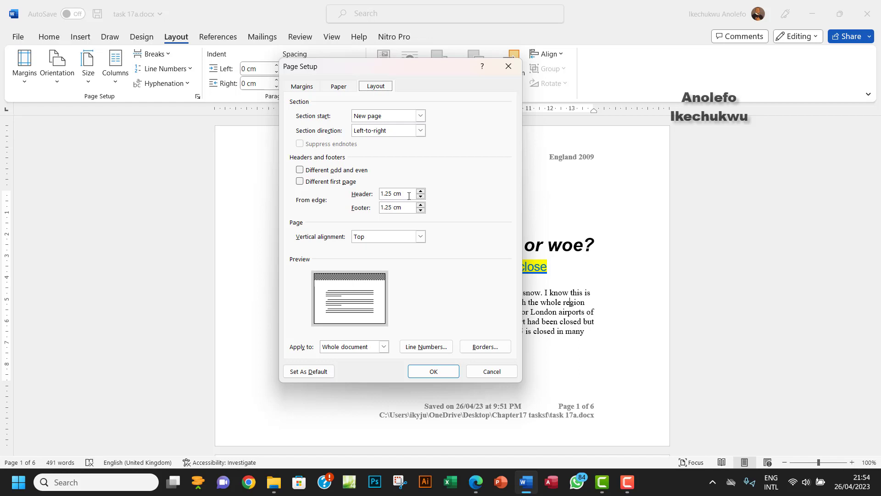
mouse_move(441, 199)
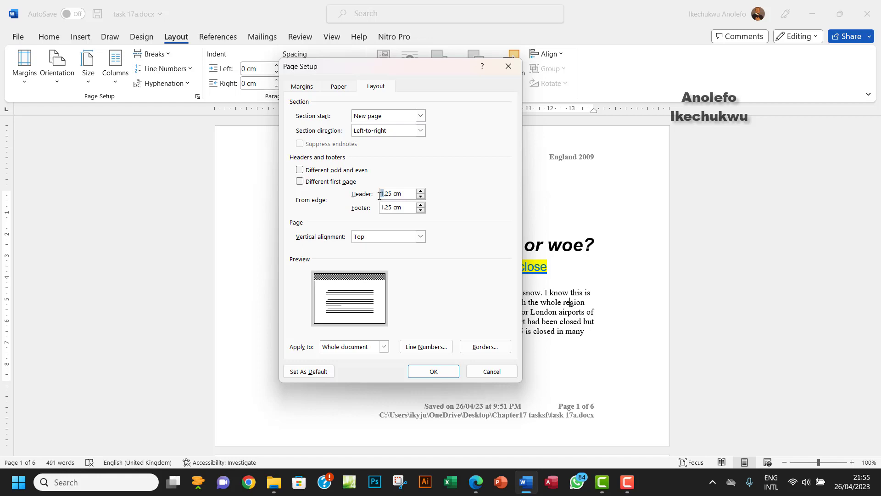
click(419, 191)
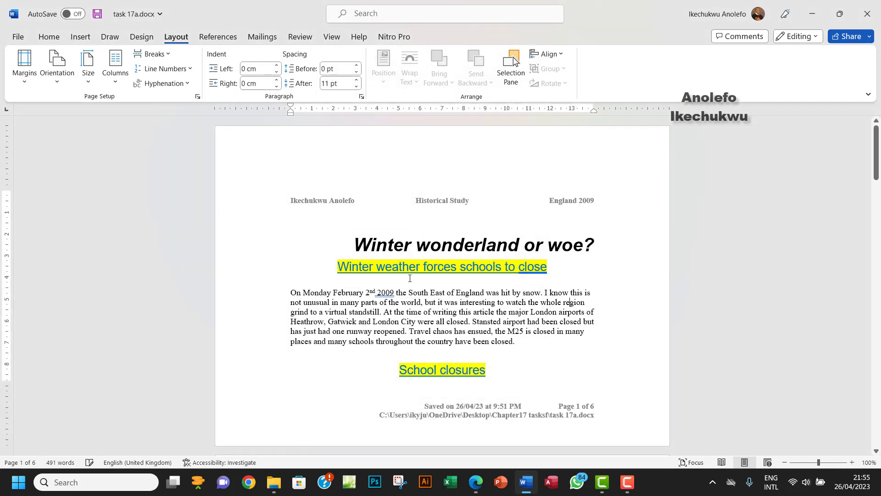
mouse_move(349, 219)
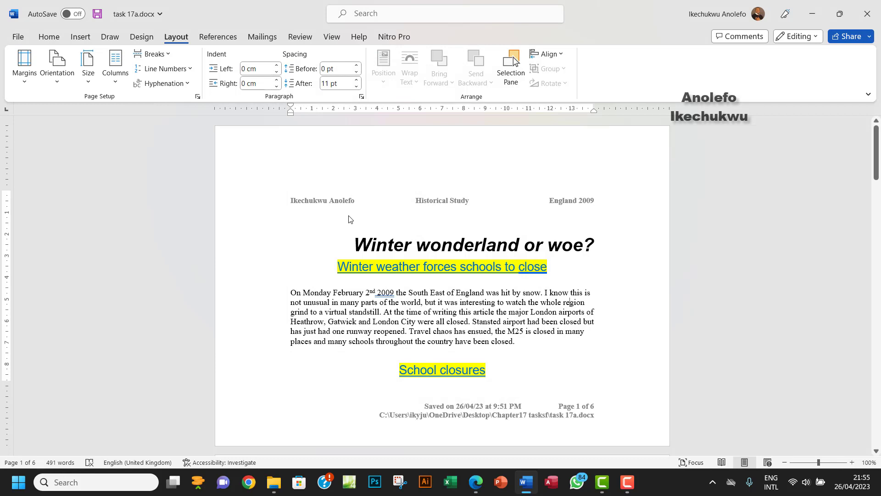
mouse_move(458, 205)
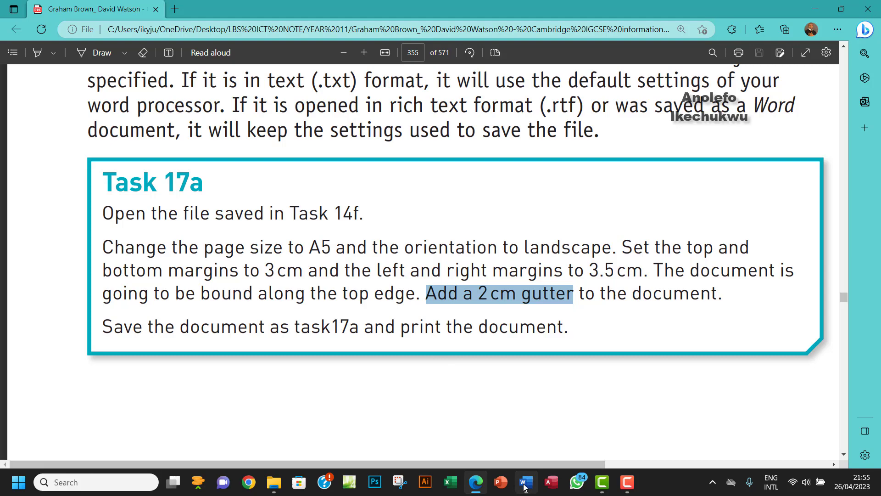
- Return to task 17a and scroll up and down pages 1 and 2 to review the lowered headers
click(525, 482)
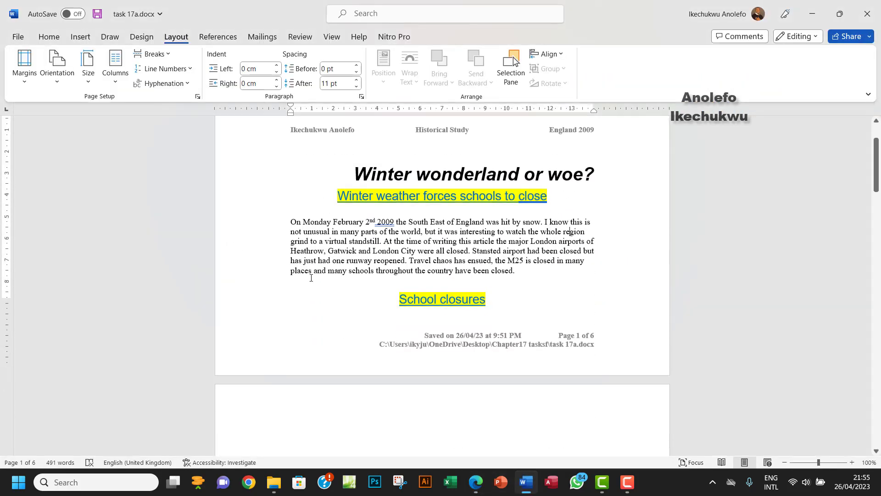
scroll(down, 3)
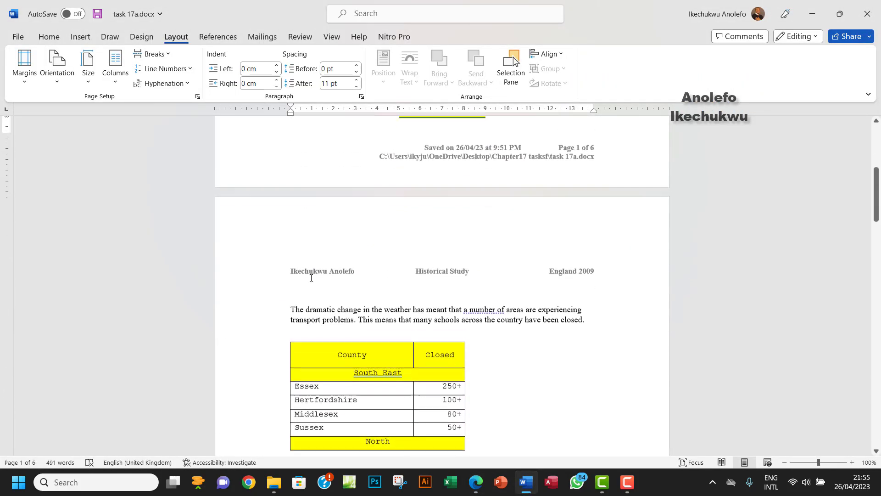
scroll(up, 3)
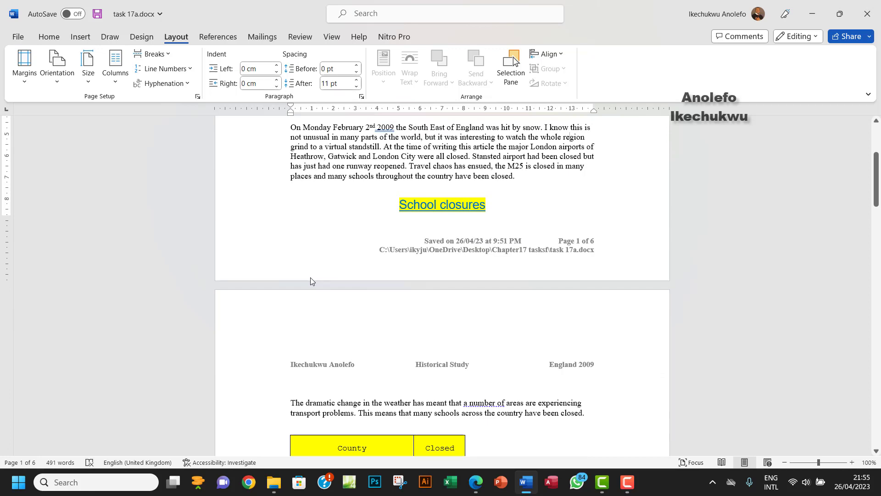
scroll(down, 3)
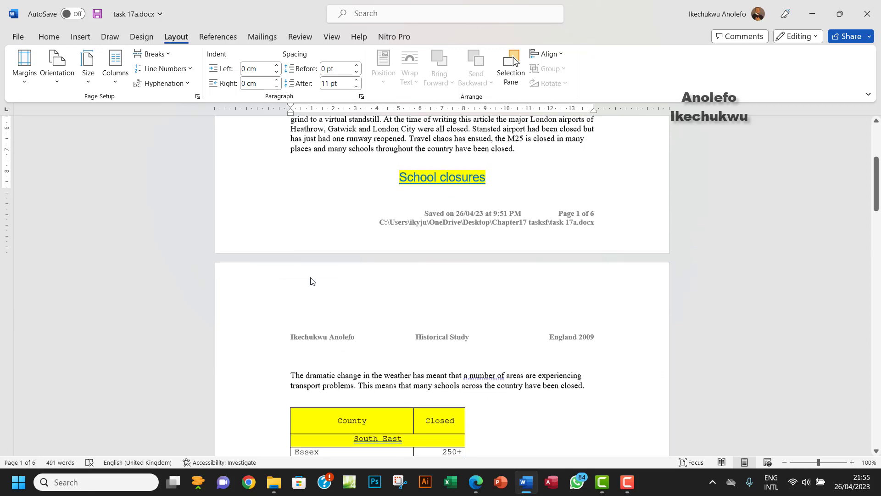
scroll(up, 3)
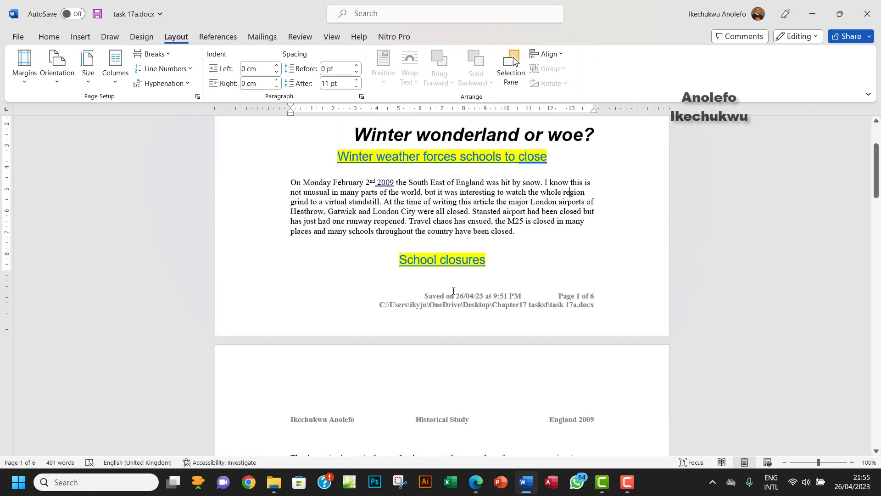